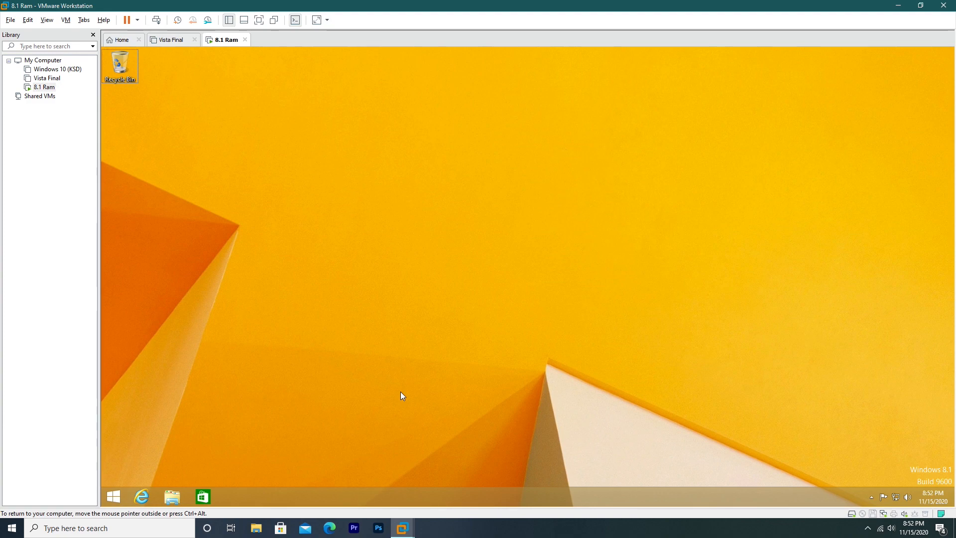
- View the guest's System properties showing 2.00 GB of installed memory
click(113, 496)
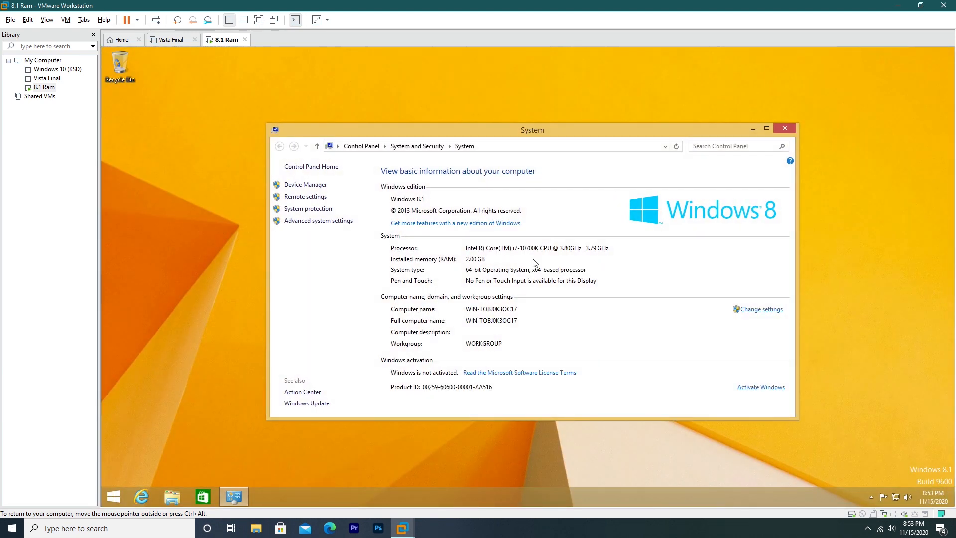
mouse_move(471, 262)
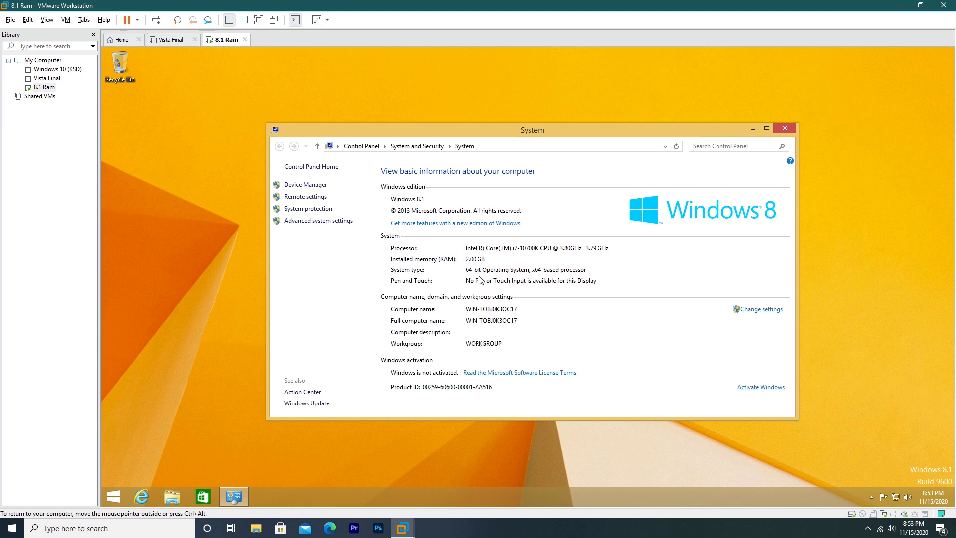
mouse_move(629, 281)
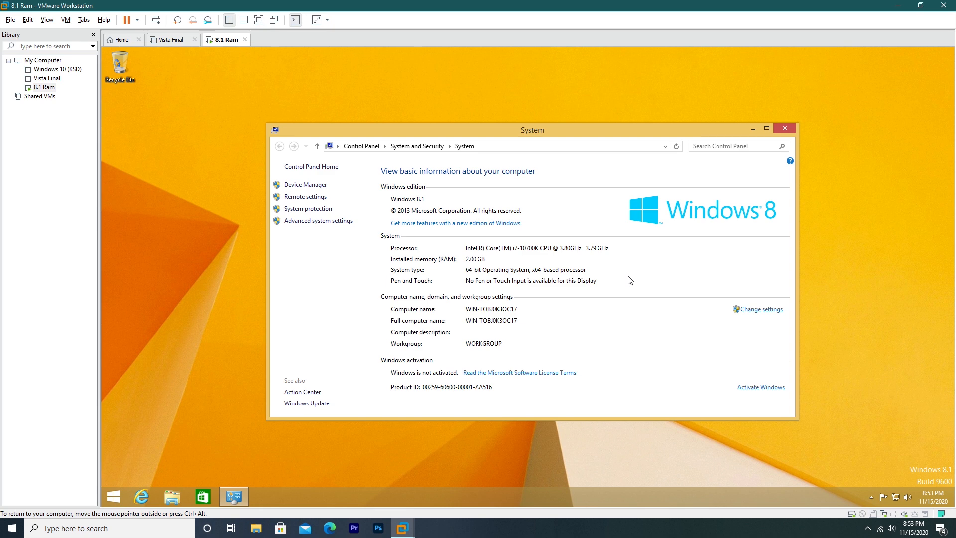
mouse_move(420, 271)
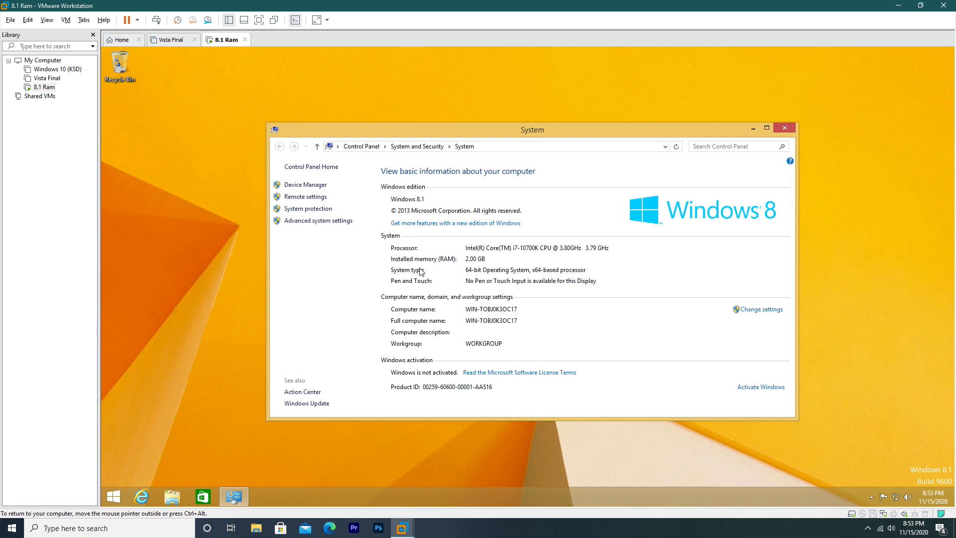
mouse_move(494, 323)
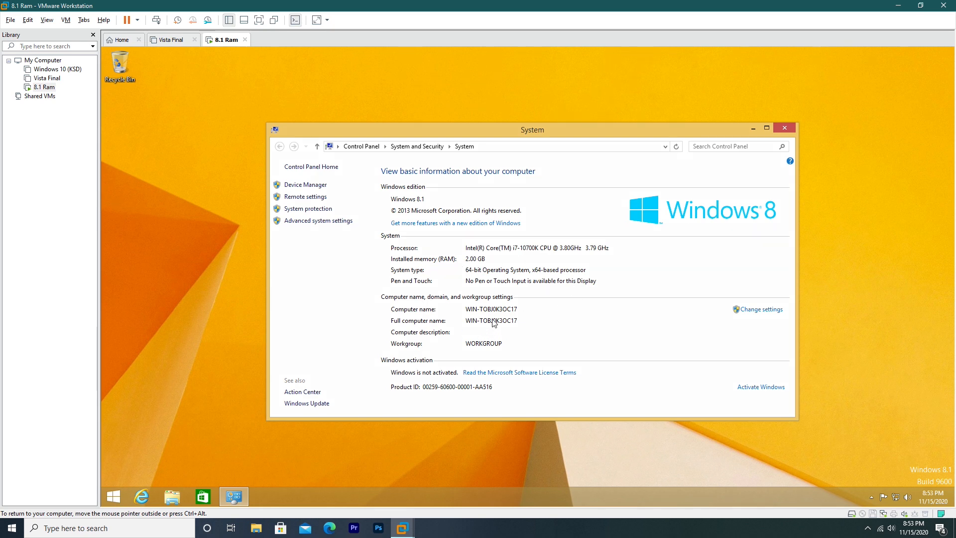
mouse_move(749, 173)
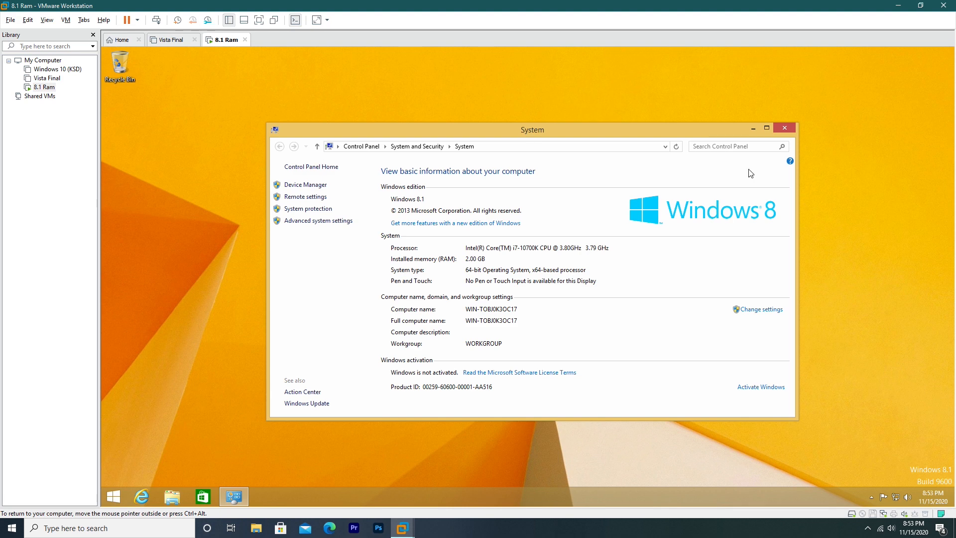
mouse_move(784, 129)
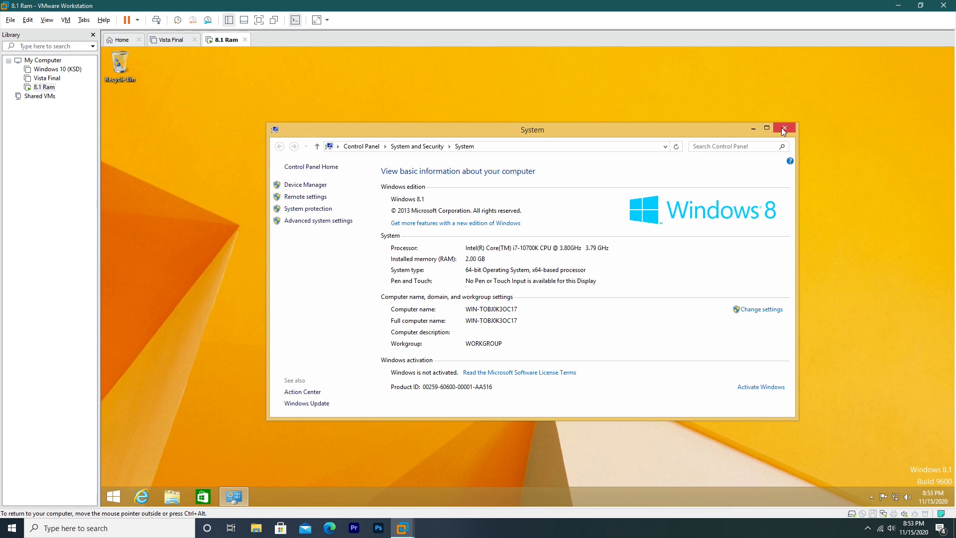
- Close the System window and shut down the Windows 8.1 guest from the power menu
click(783, 130)
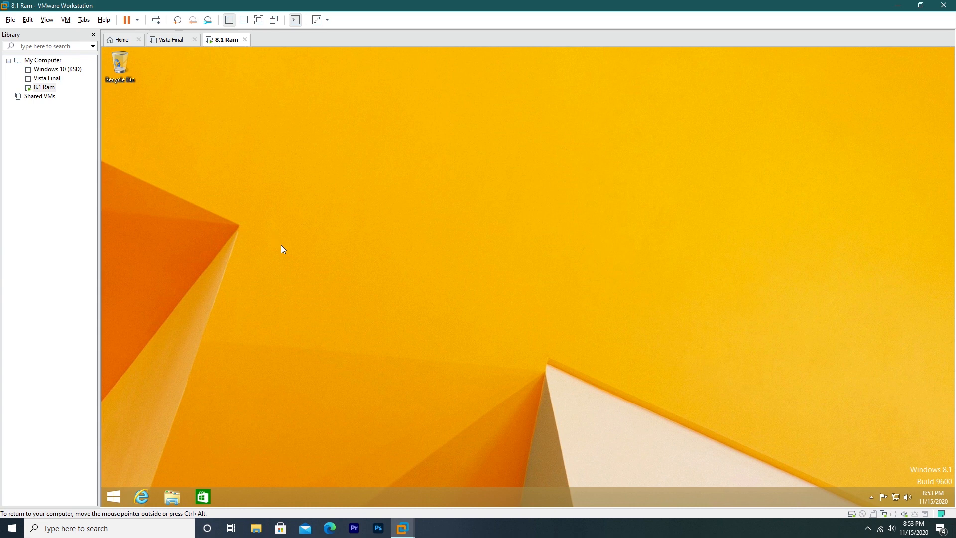
mouse_move(153, 124)
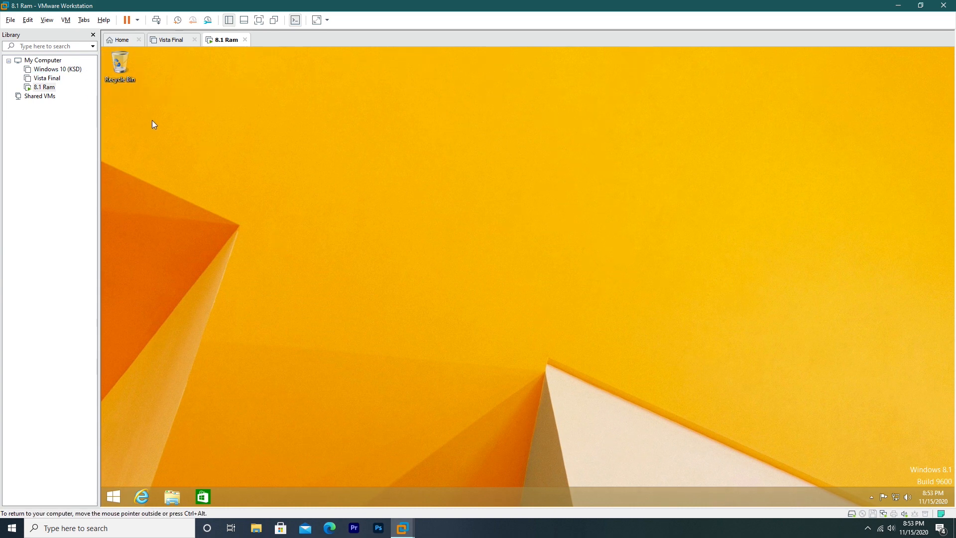
click(136, 20)
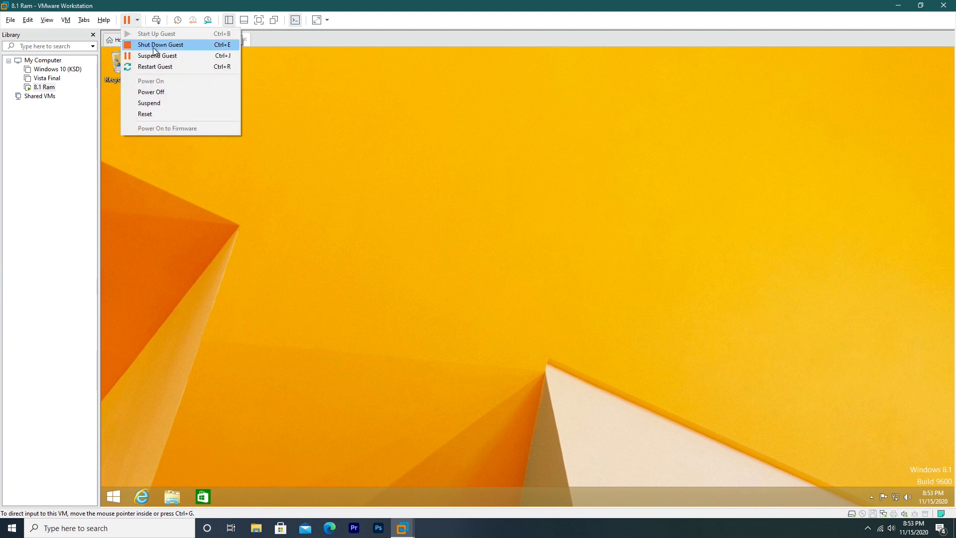
click(160, 45)
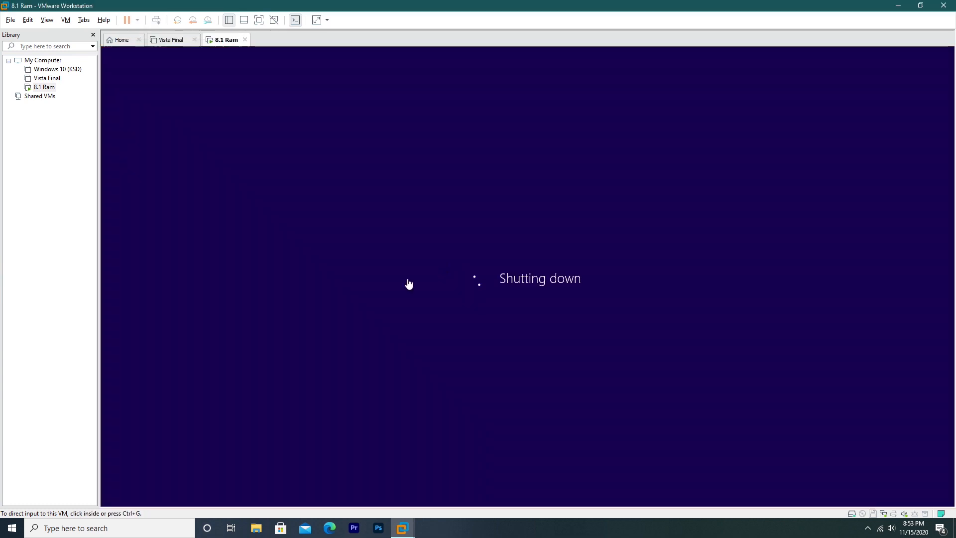
mouse_move(391, 299)
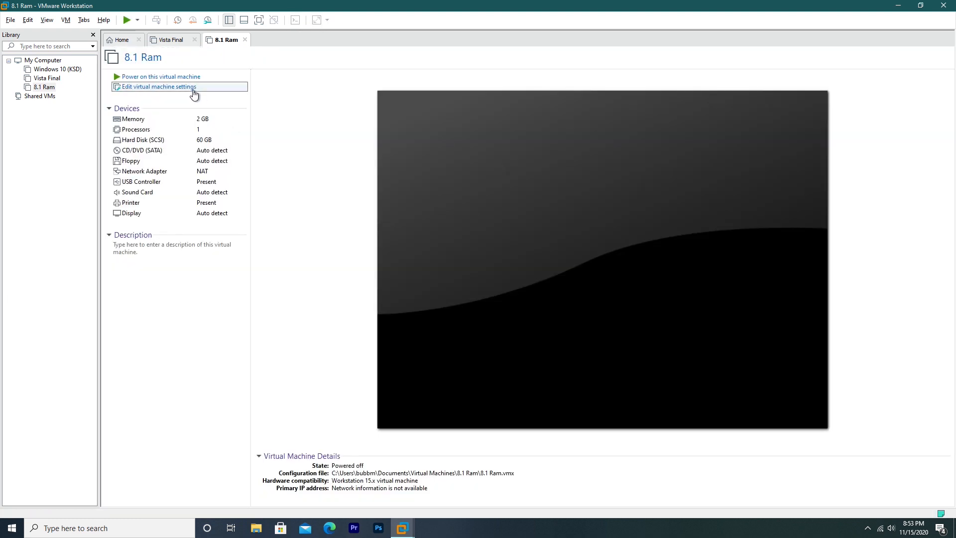
- Lower the VM memory to 1 GB in settings, power it on and go full screen
click(158, 85)
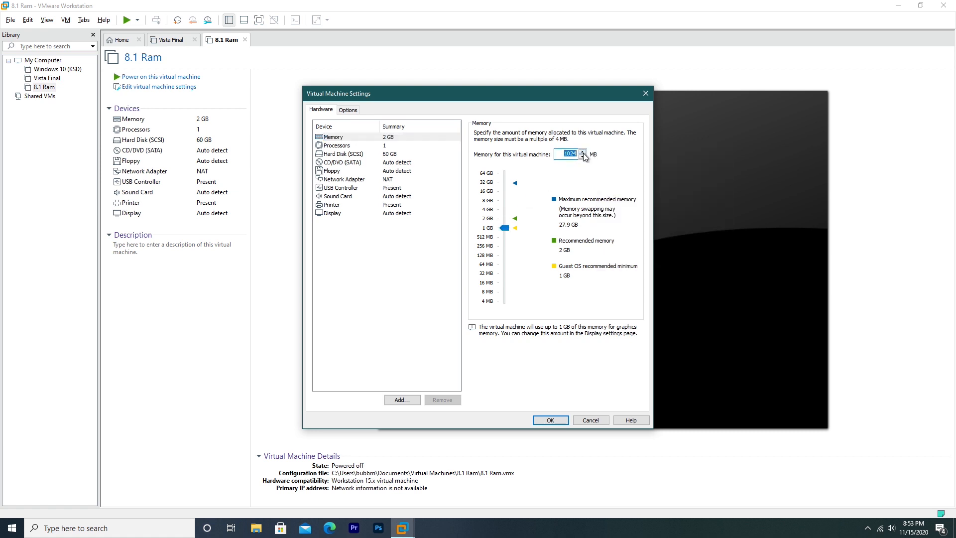
click(549, 419)
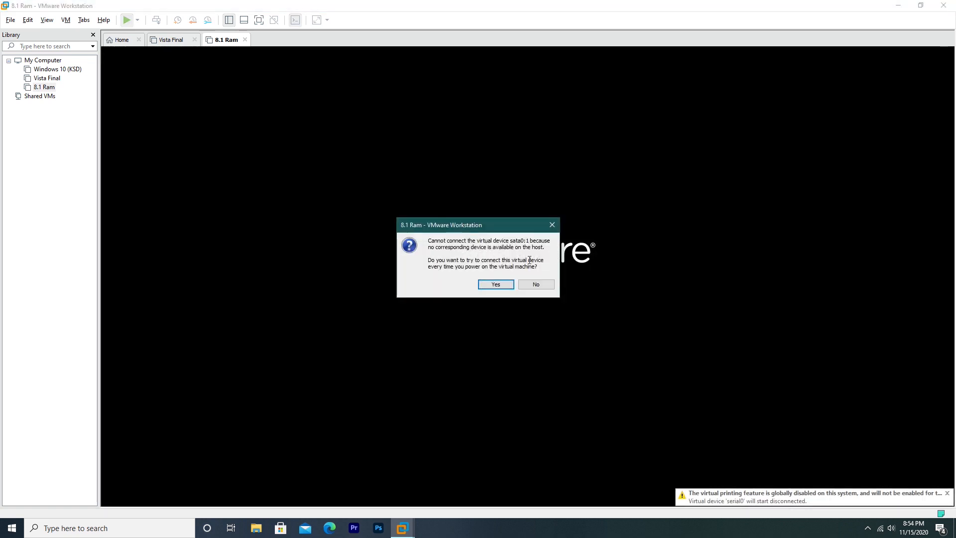
click(535, 284)
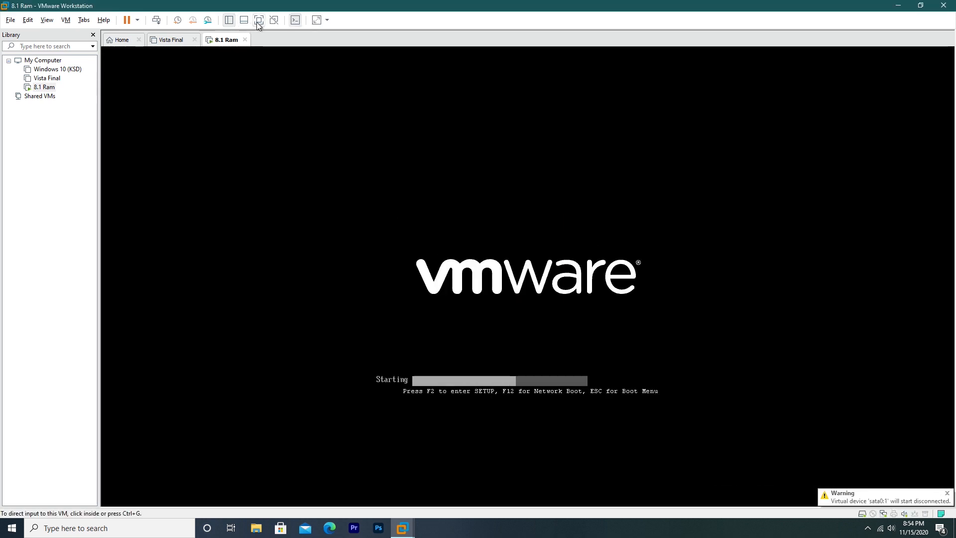
click(259, 20)
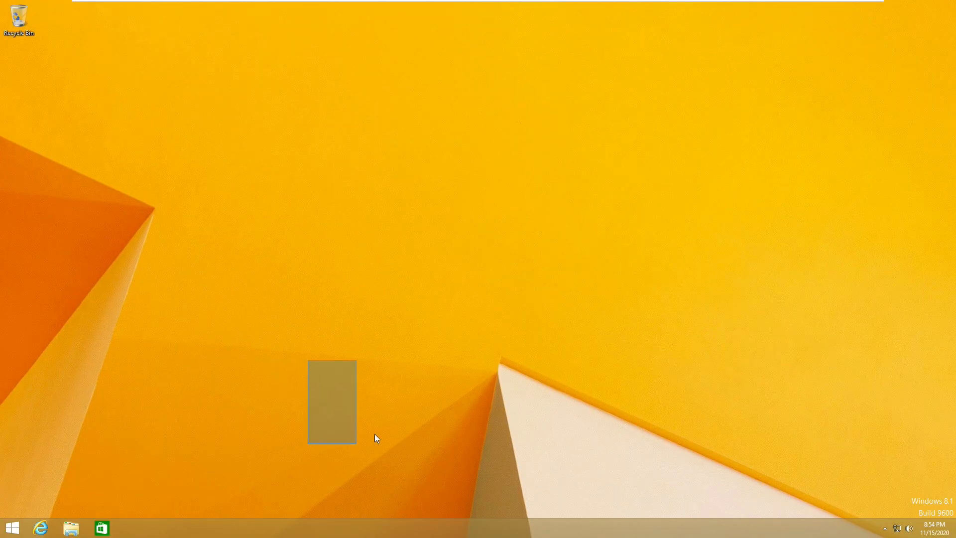
- Check This PC properties in the guest, confirming 900 MB installed memory
click(12, 527)
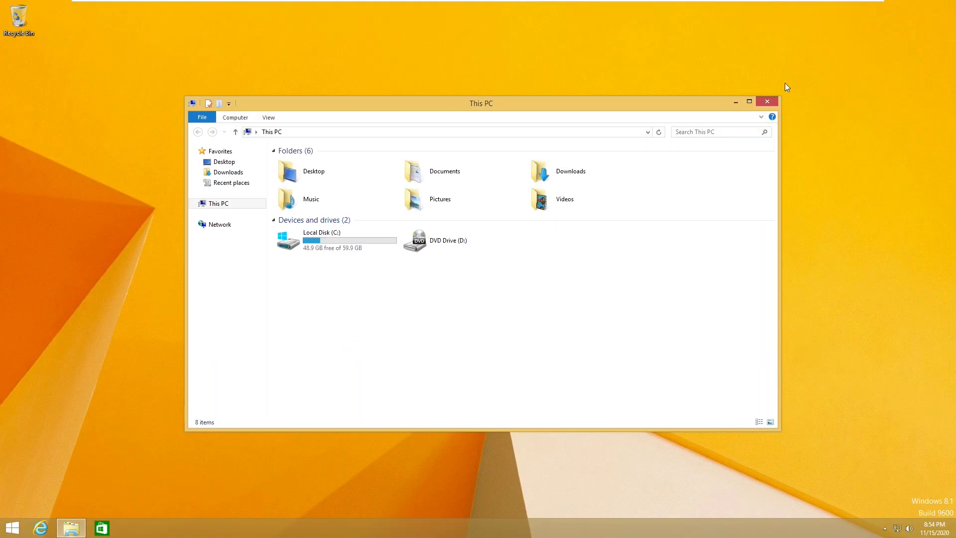
click(11, 527)
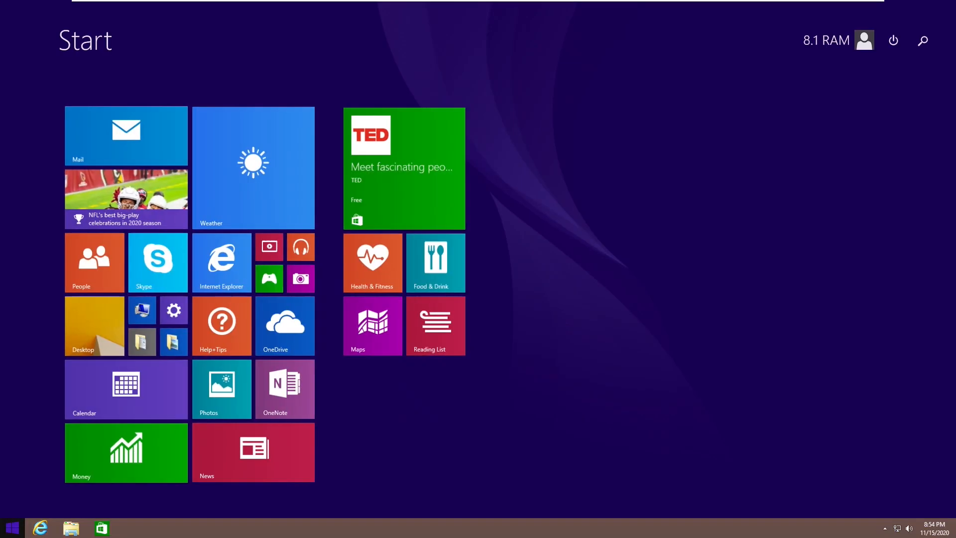
text(this PC)
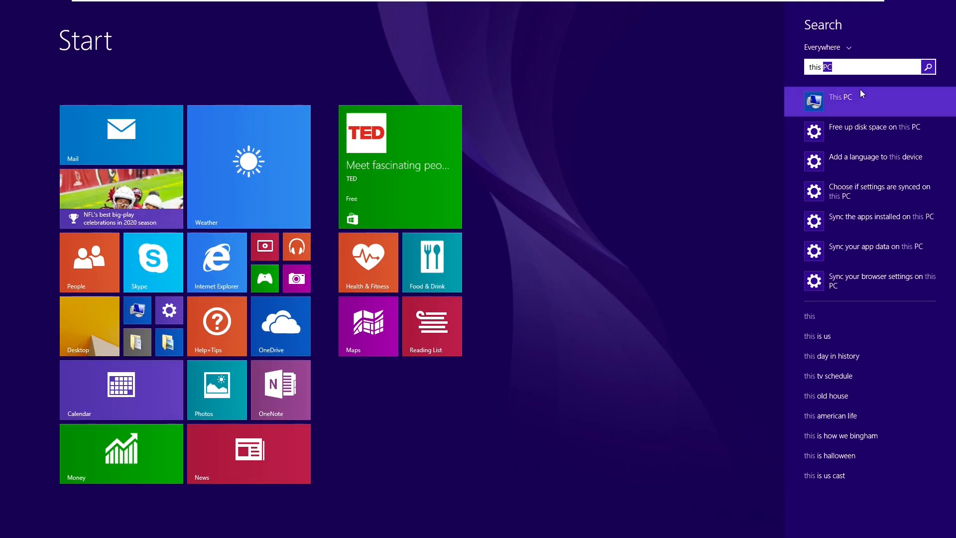
click(840, 97)
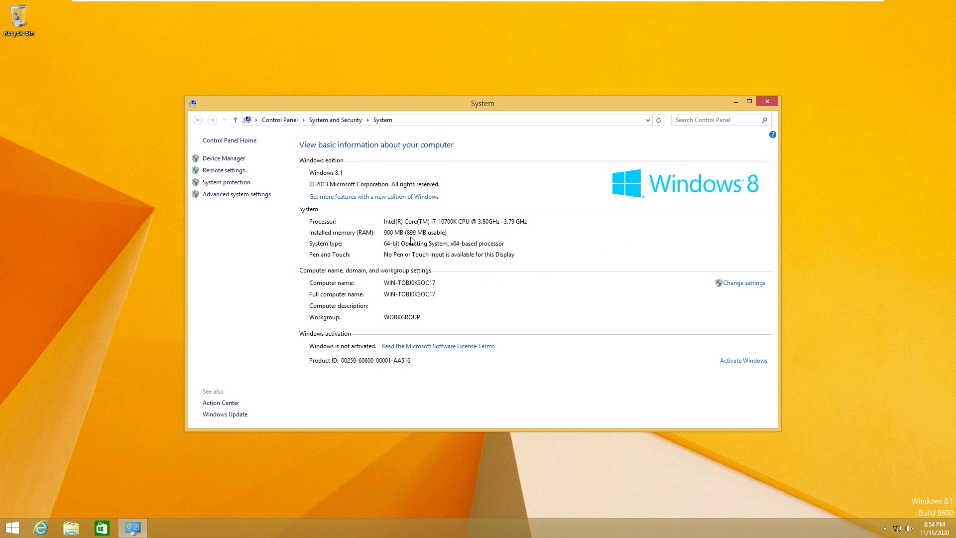
click(765, 101)
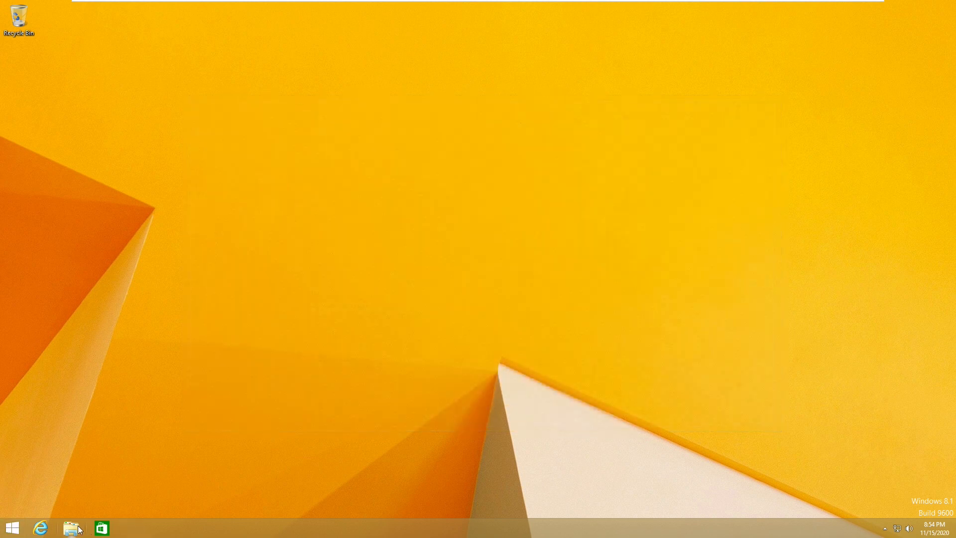
- Return to the Start screen and open the account options menu
click(72, 528)
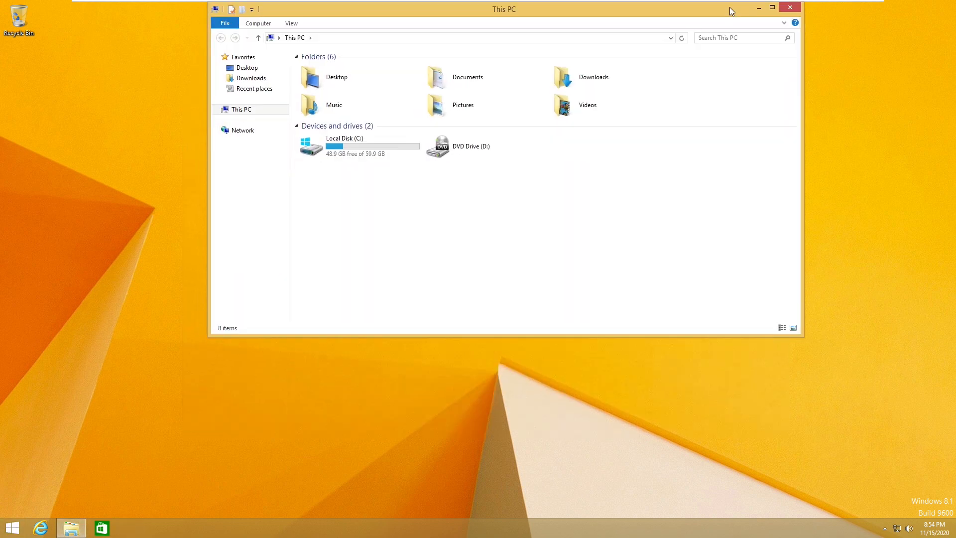
click(12, 527)
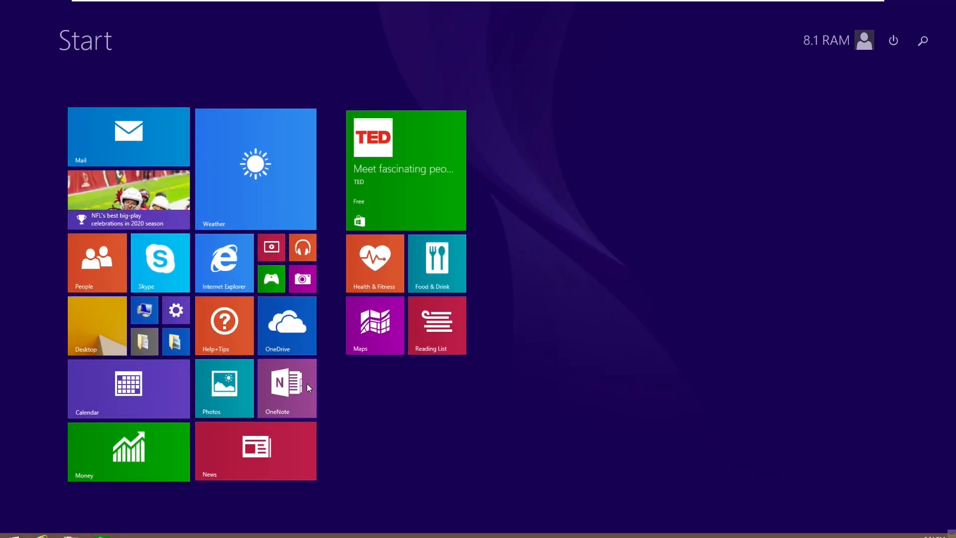
click(864, 40)
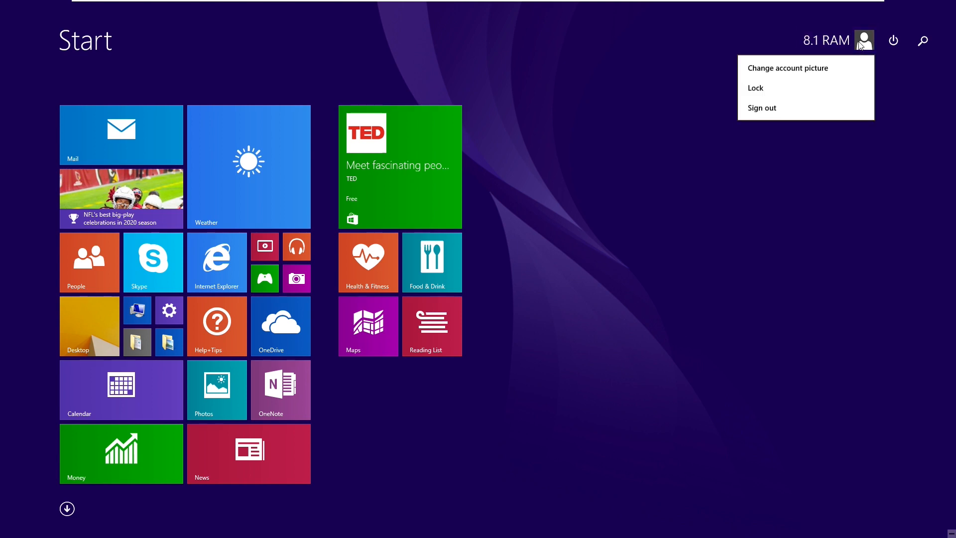
mouse_move(704, 262)
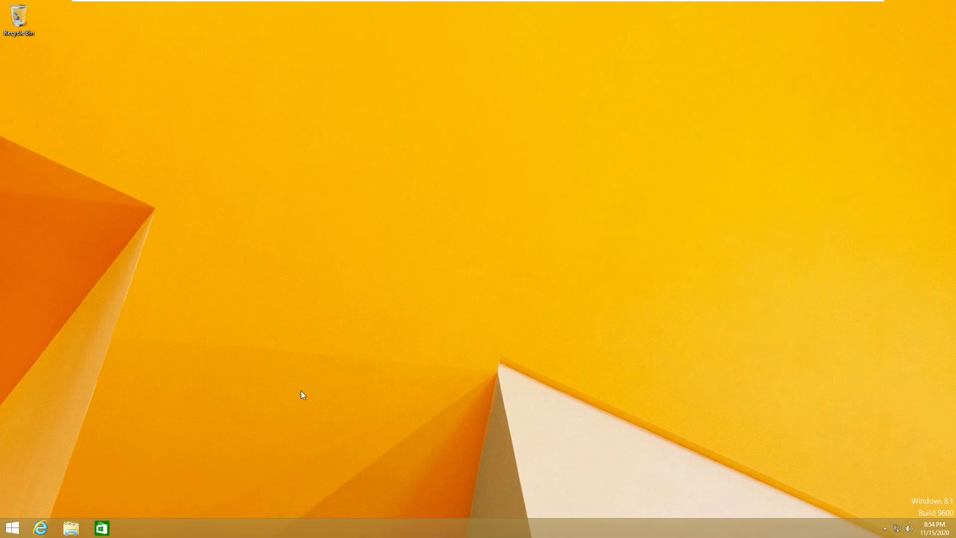
mouse_move(588, 512)
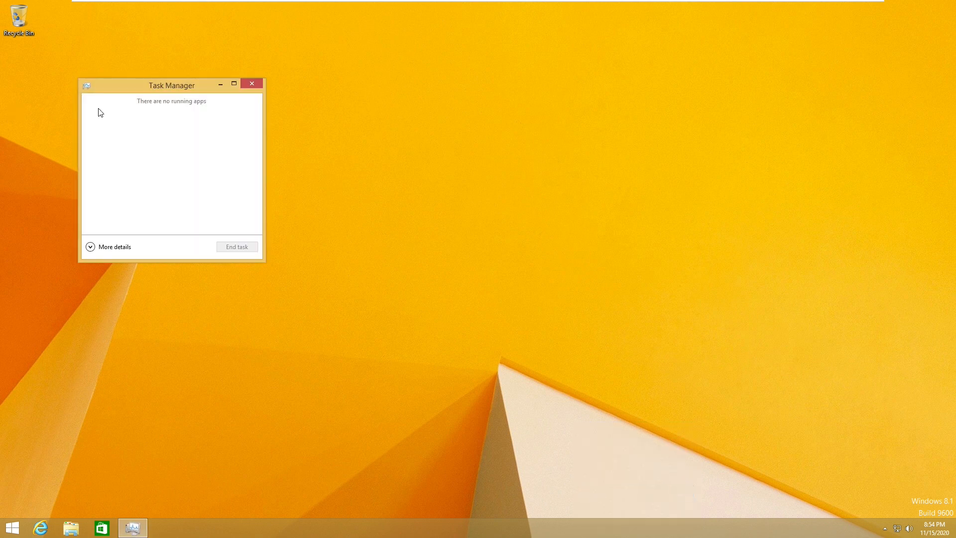
- View Task Manager's memory performance details showing 900 MB, then close it
click(113, 246)
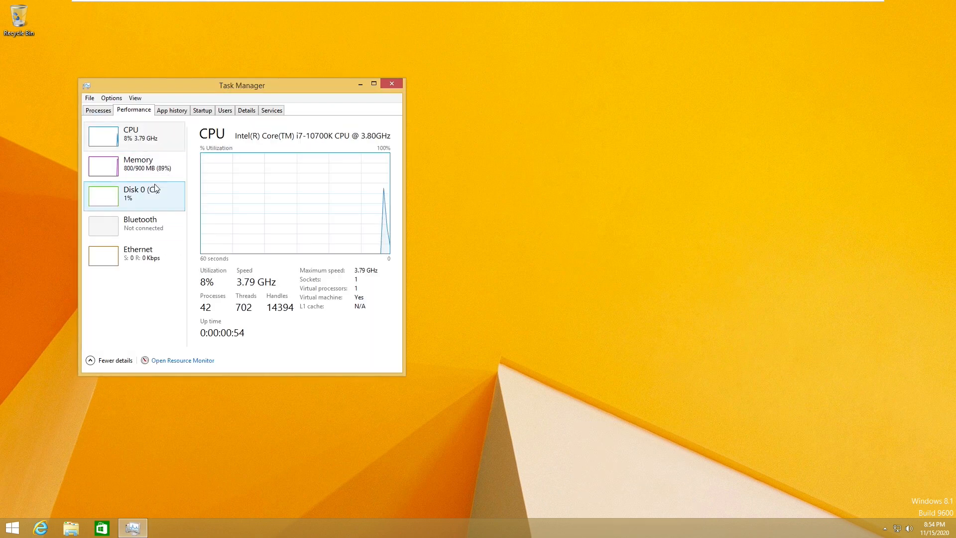
click(135, 165)
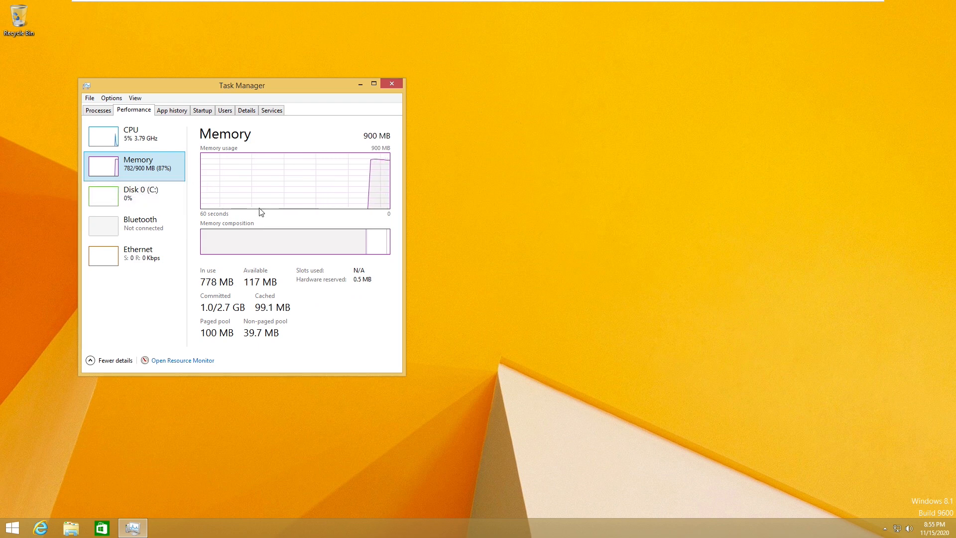
mouse_move(410, 116)
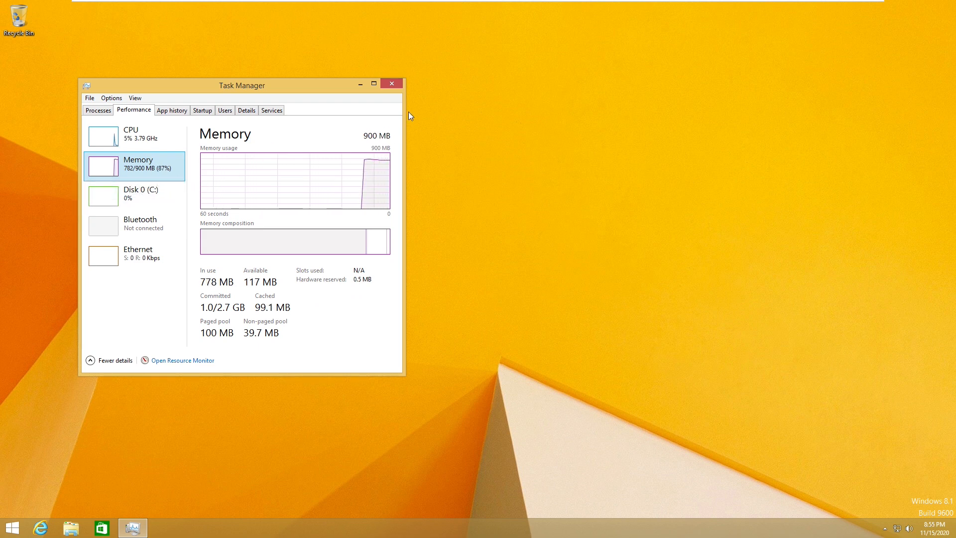
mouse_move(393, 84)
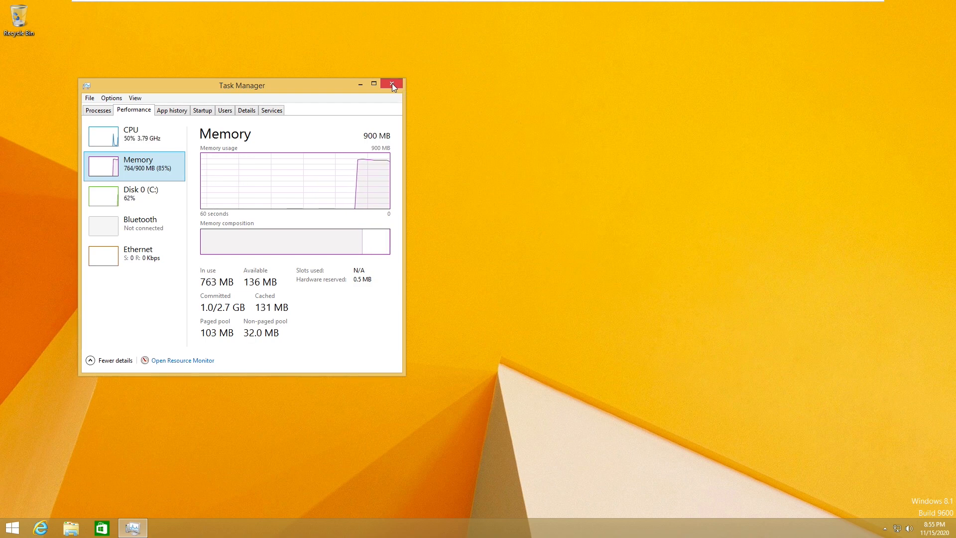
click(393, 84)
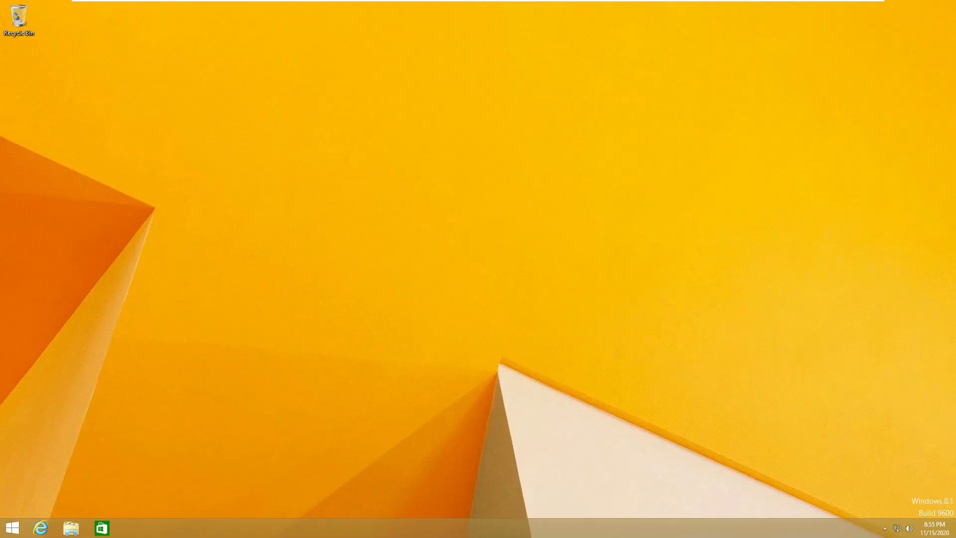
- Bring up Task Manager's memory view, now reporting 800 MB in the guest
click(12, 527)
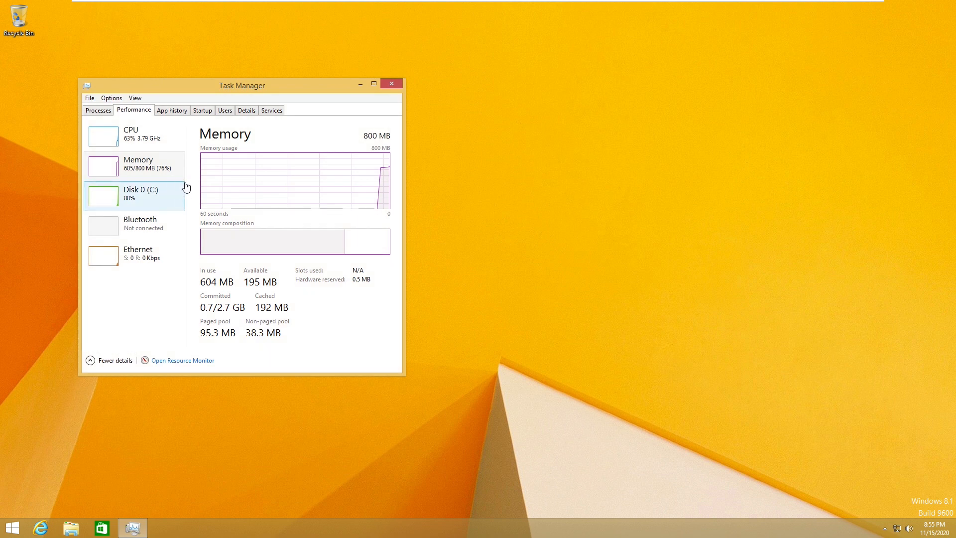
mouse_move(164, 179)
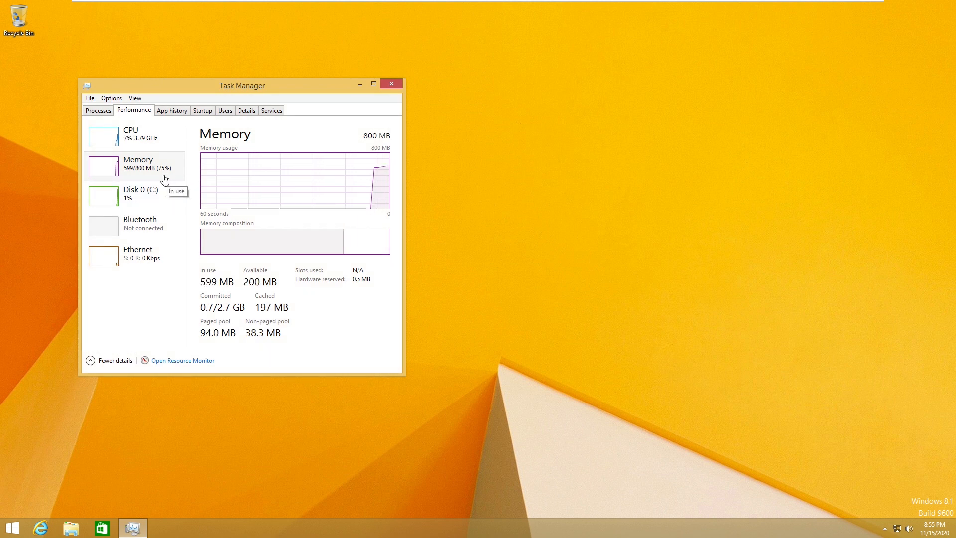
mouse_move(305, 296)
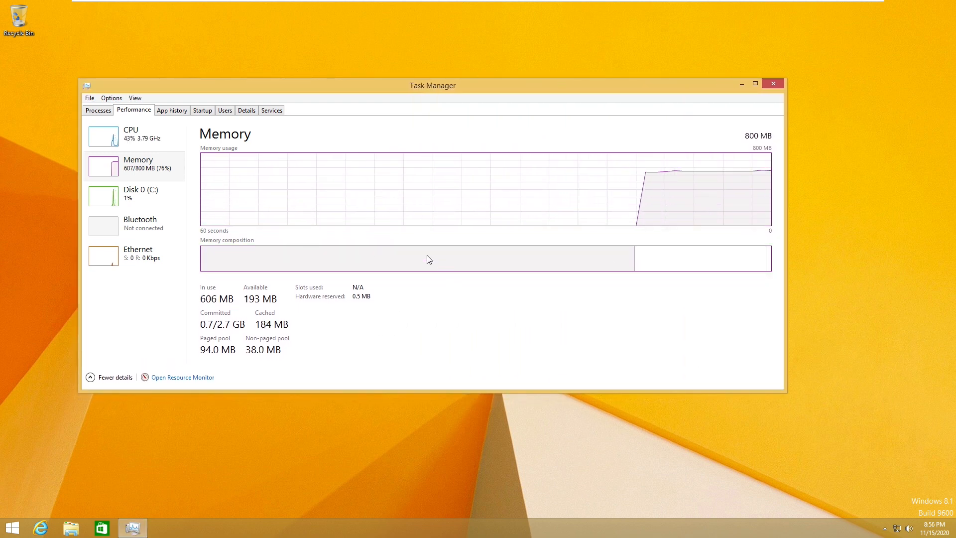
mouse_move(714, 221)
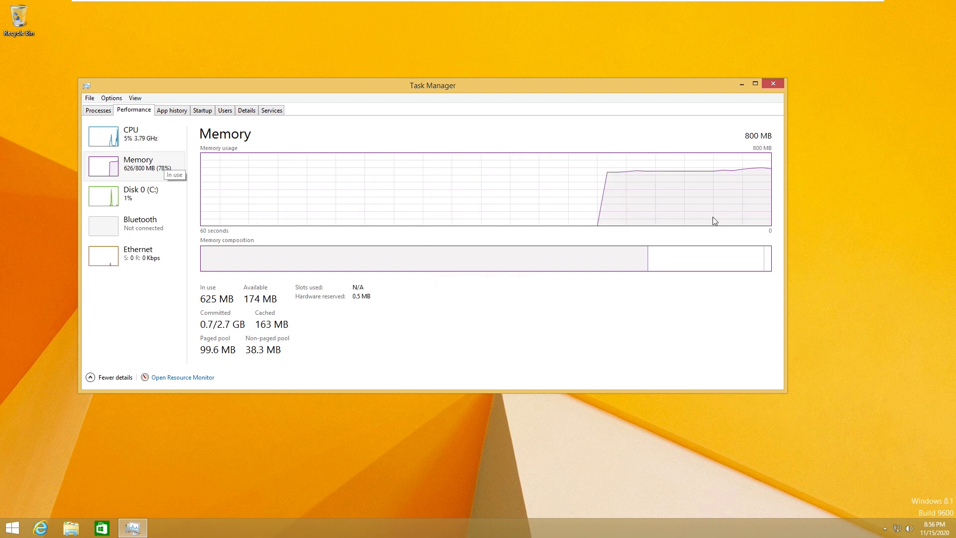
mouse_move(432, 275)
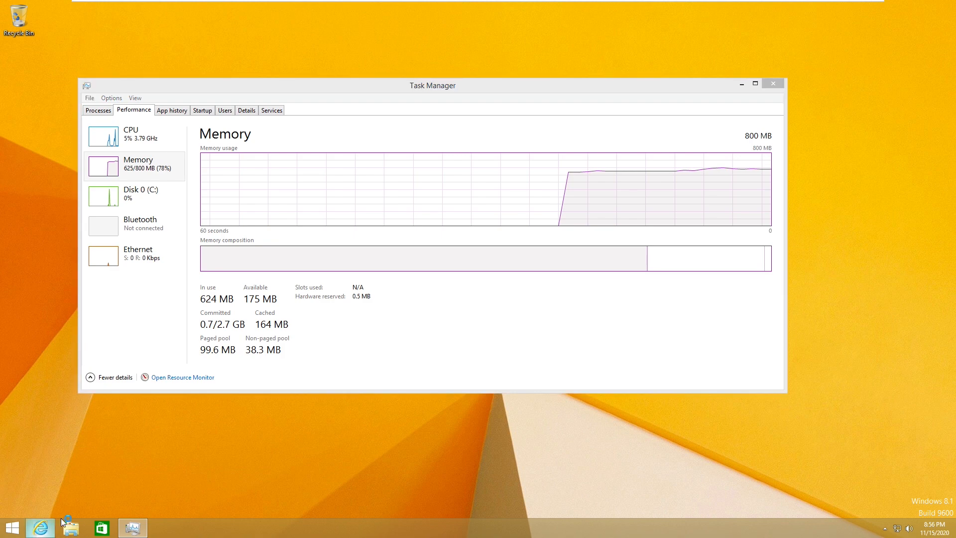
- Browse to youtube.com in Internet Explorer and play a video to load guest memory
click(39, 527)
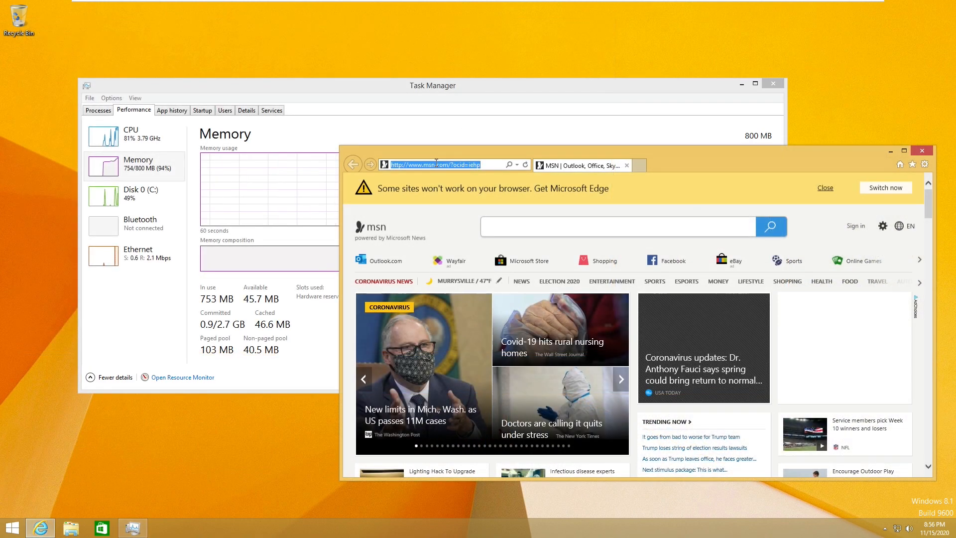
text(https://www.youtube.com/)
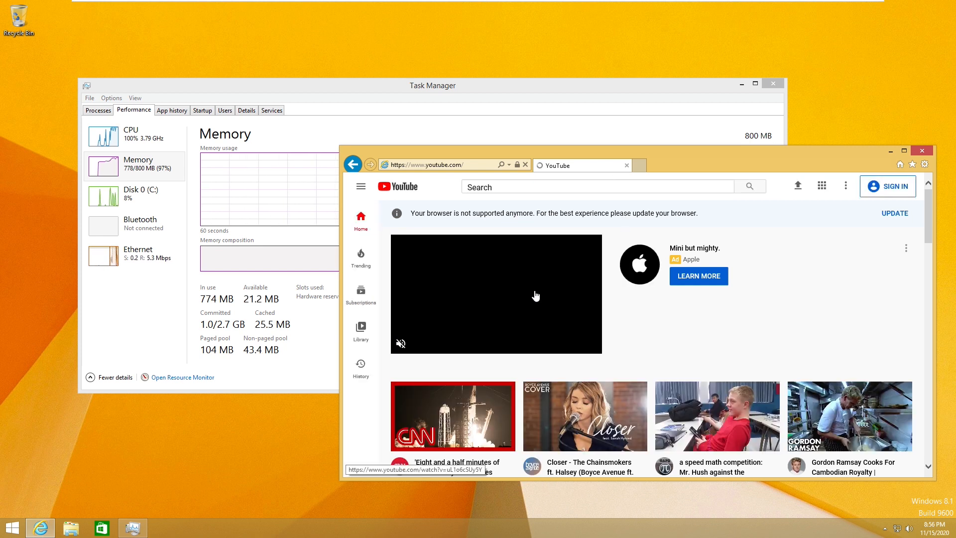
click(598, 186)
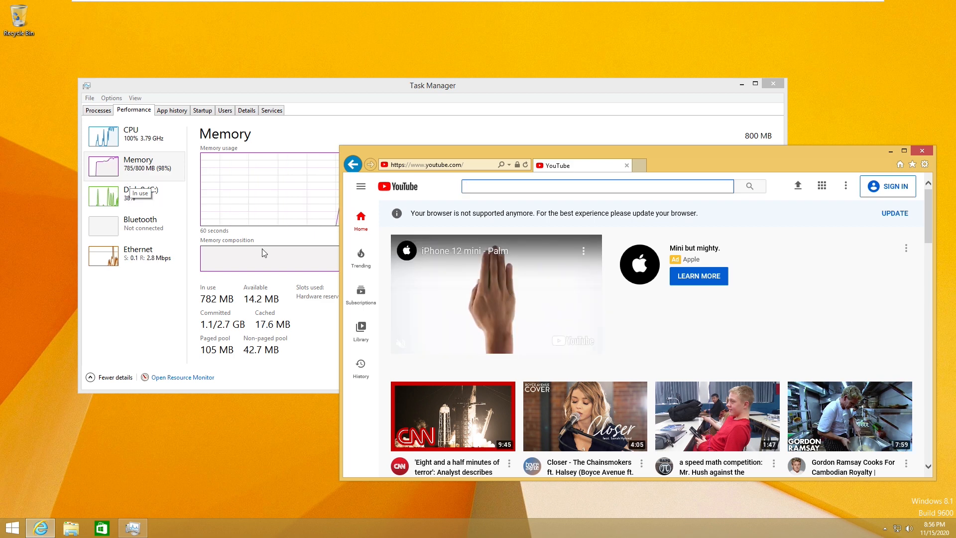
scroll(down, 3)
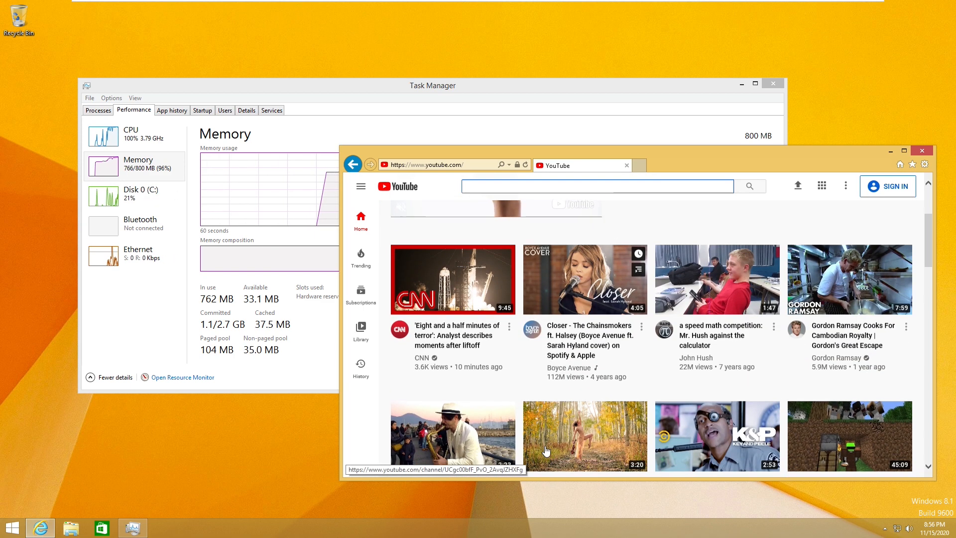
scroll(down, 3)
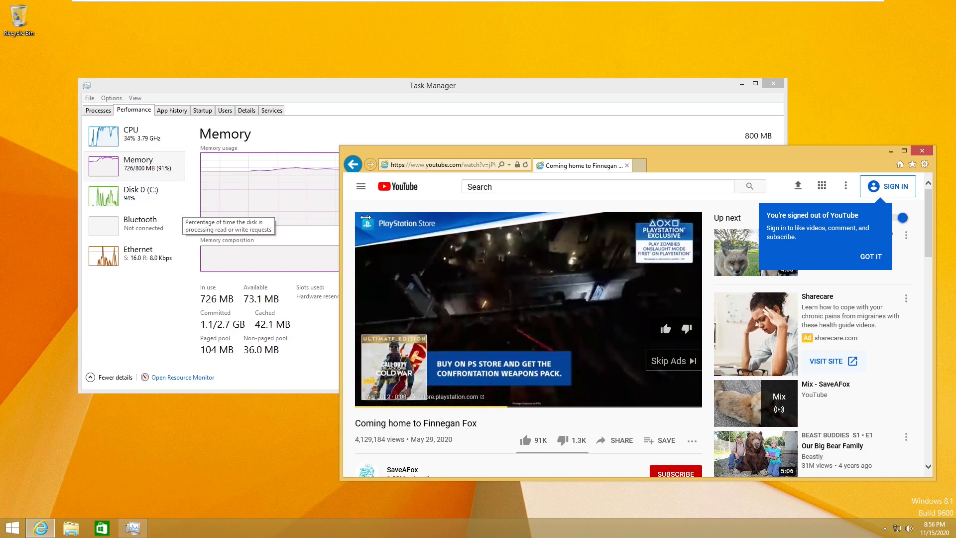
click(921, 150)
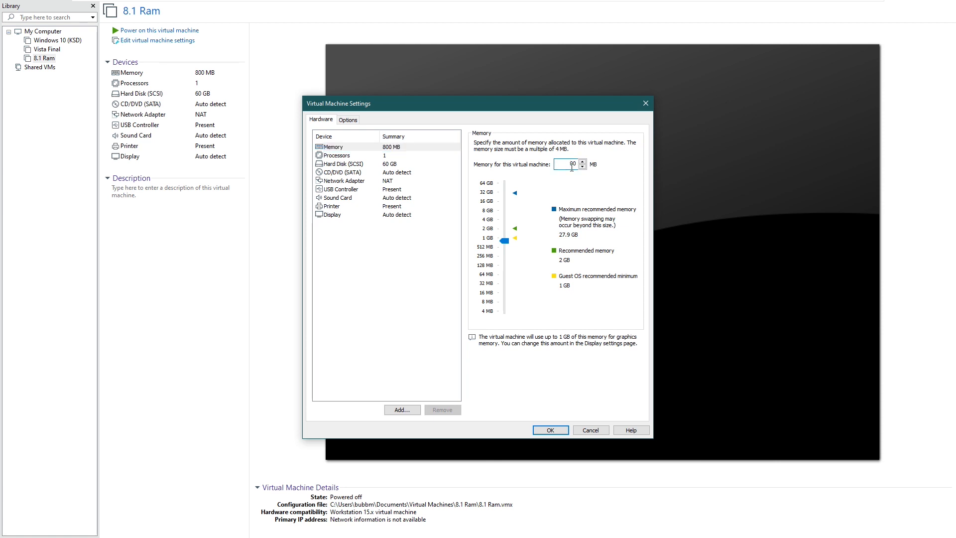
- Run the VM at 600 MB, watch memory in Task Manager with an app open, then request guest shutdown
click(549, 430)
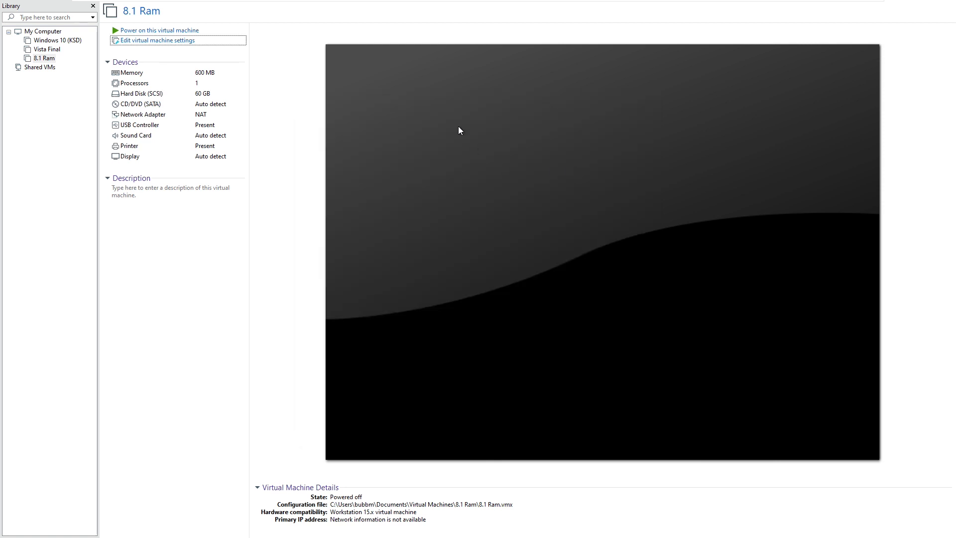
click(159, 30)
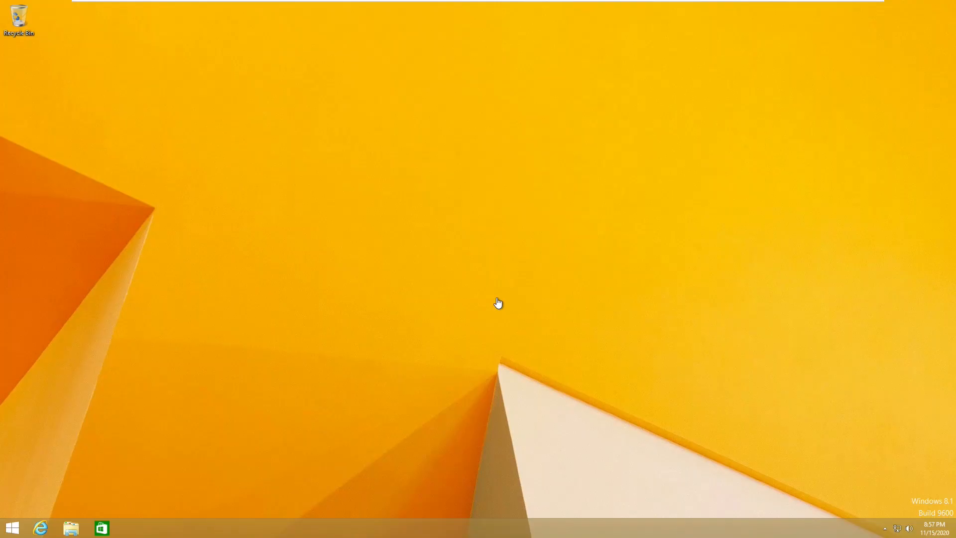
mouse_move(484, 533)
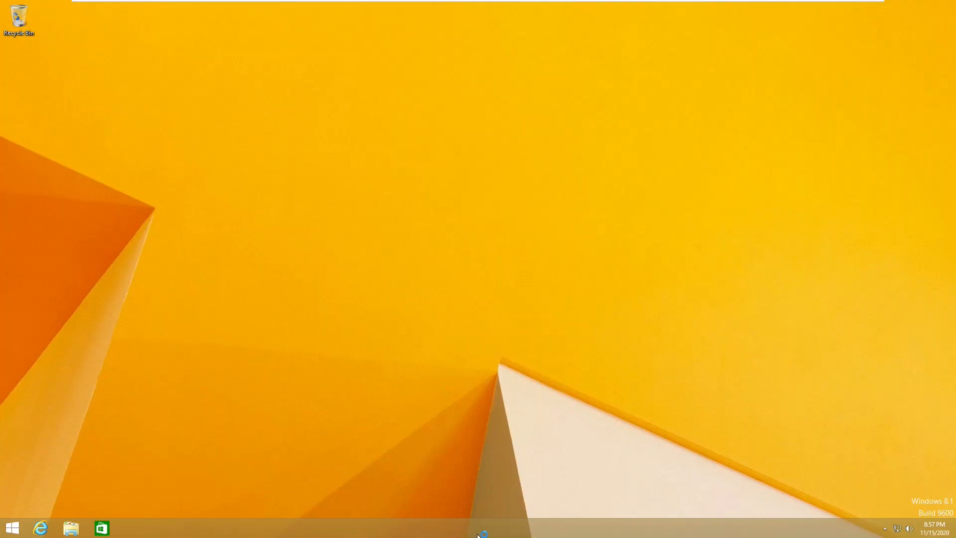
click(12, 527)
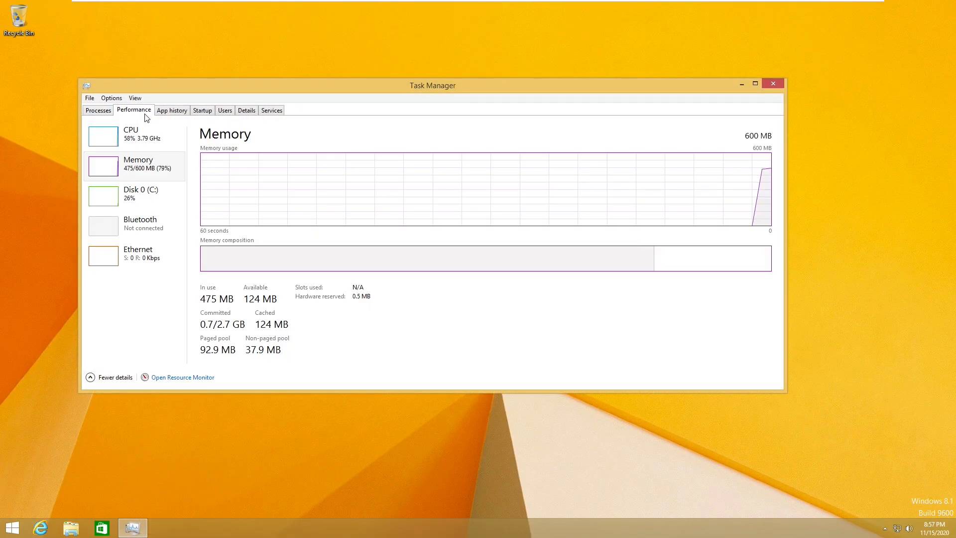
mouse_move(743, 118)
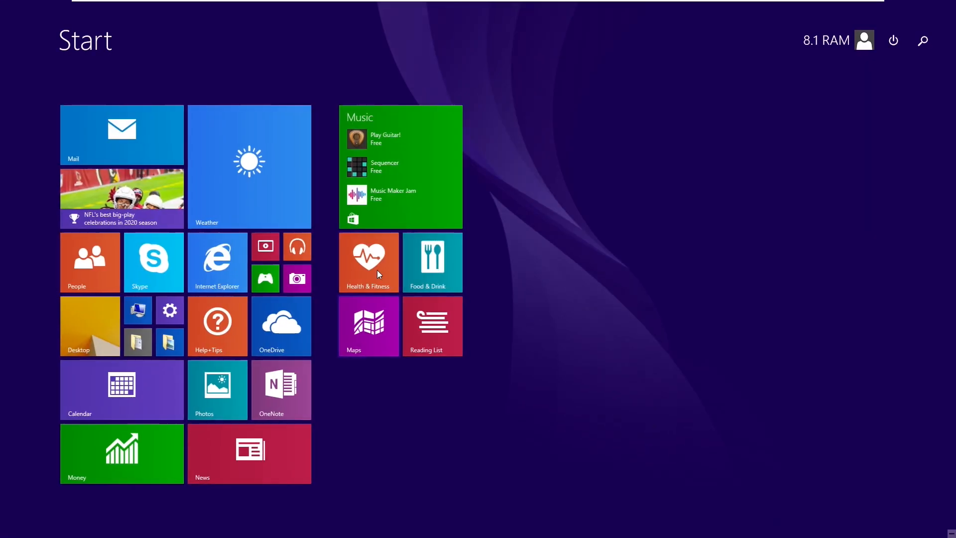
click(248, 166)
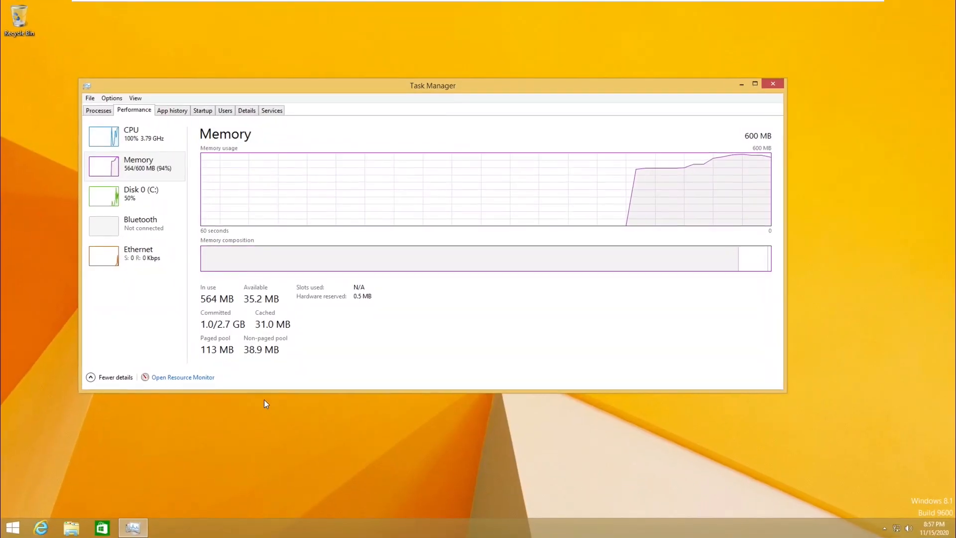
click(257, 31)
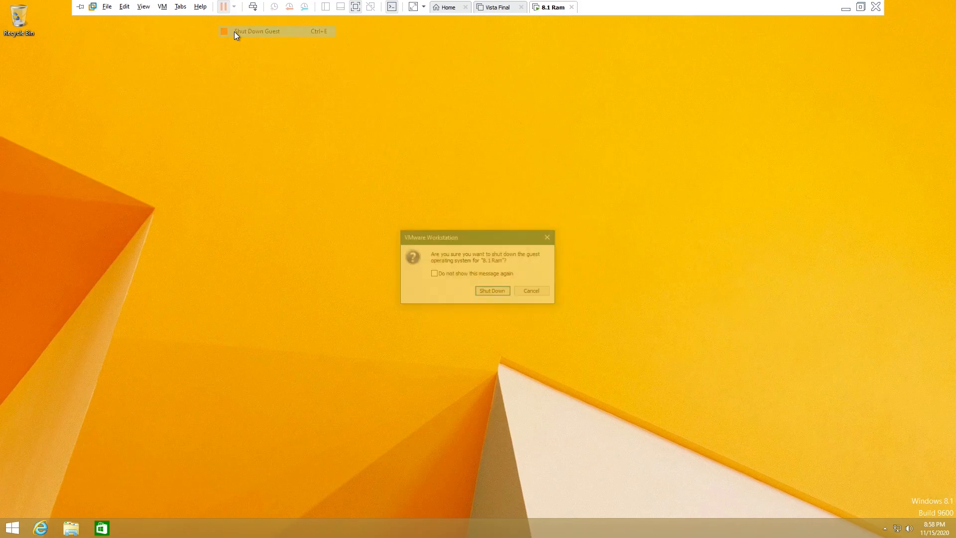
- Reboot the guest at 512 MB and check its 94% memory use in Task Manager
click(492, 290)
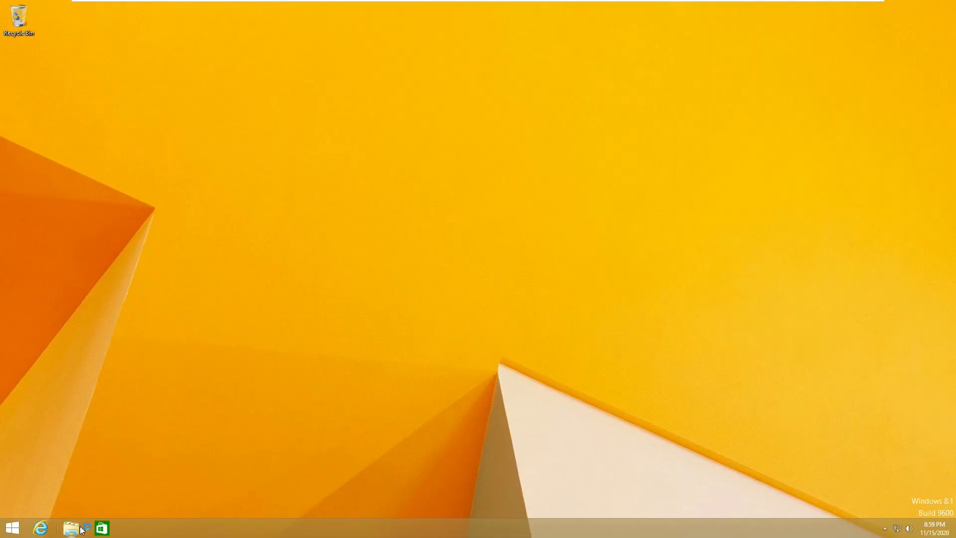
mouse_move(128, 486)
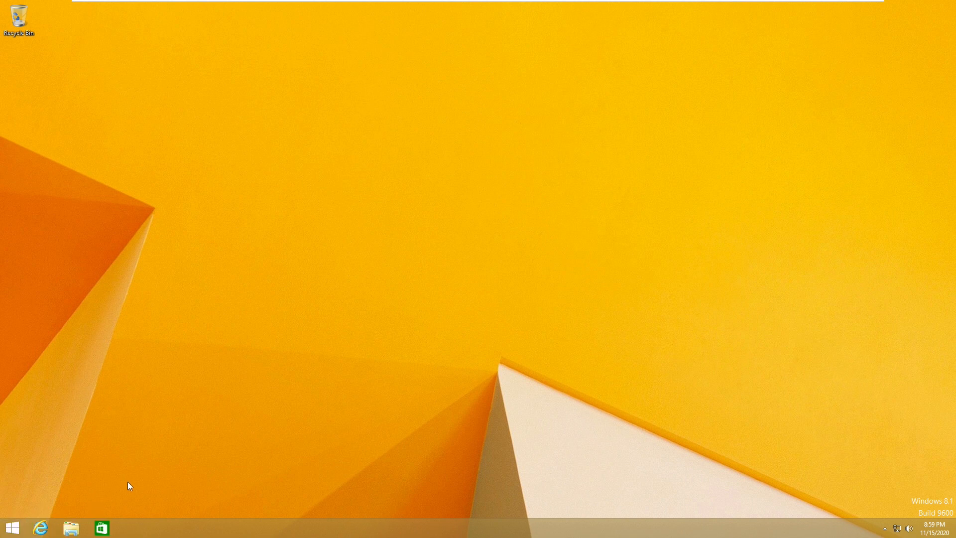
mouse_move(36, 516)
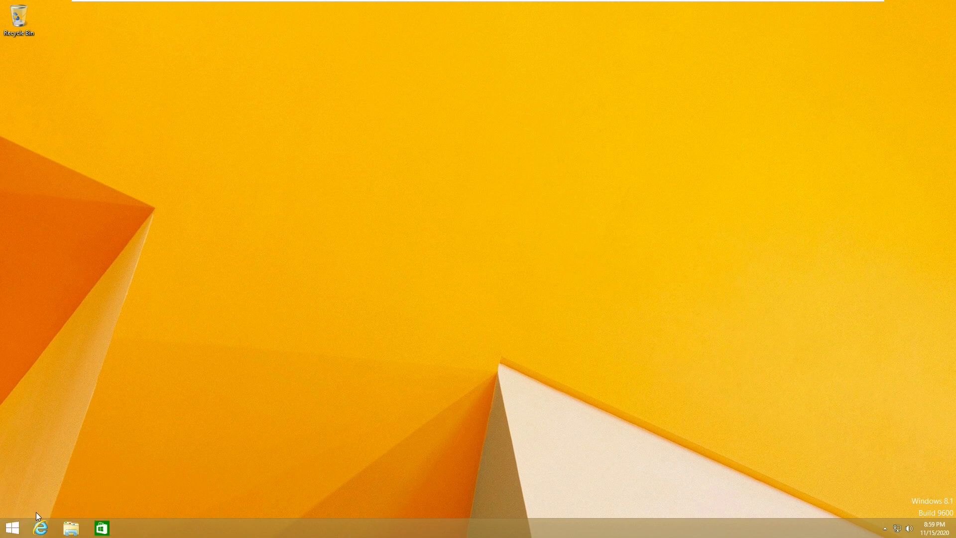
click(12, 527)
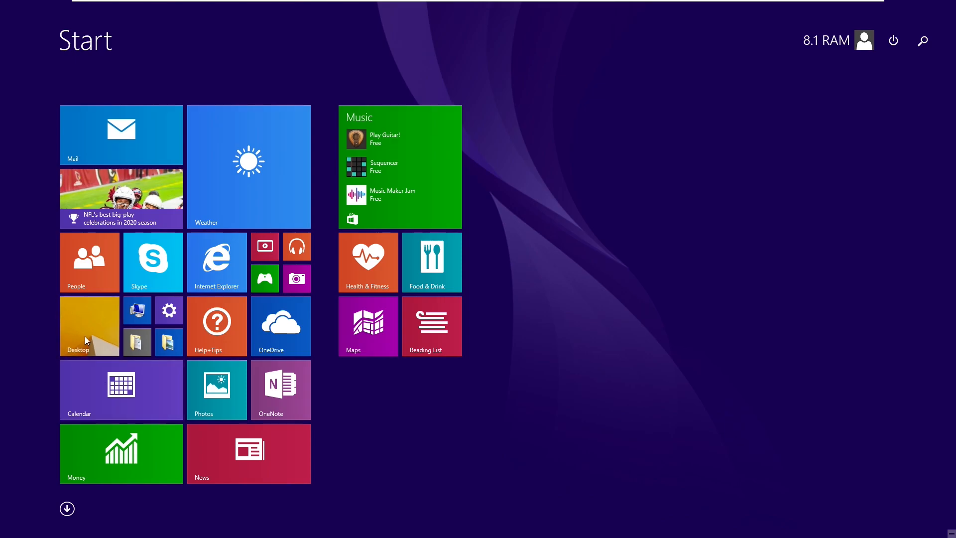
mouse_move(710, 78)
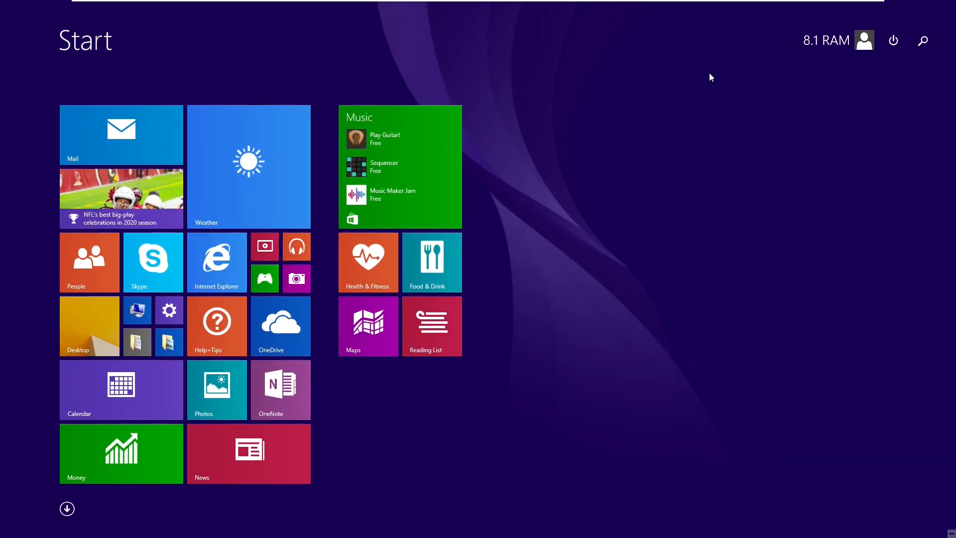
click(89, 326)
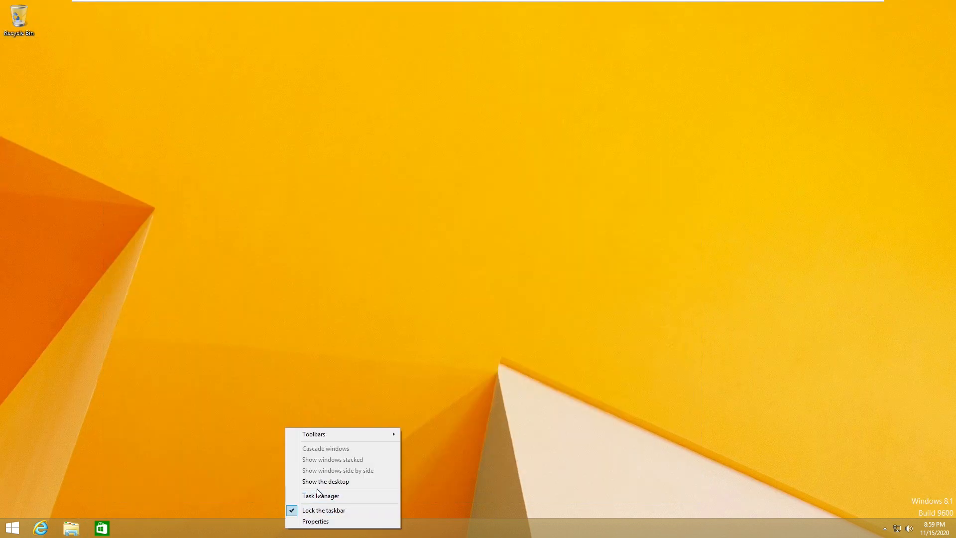
click(321, 495)
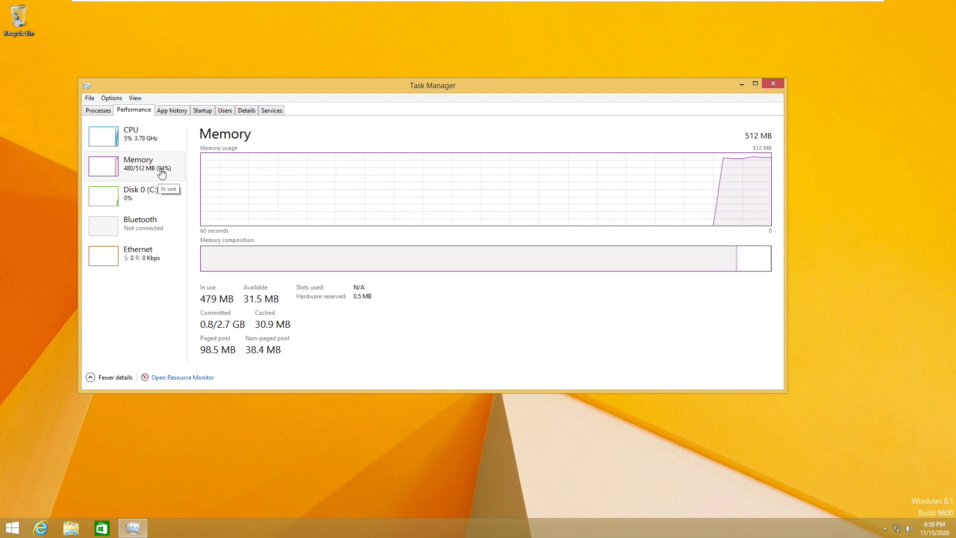
mouse_move(193, 184)
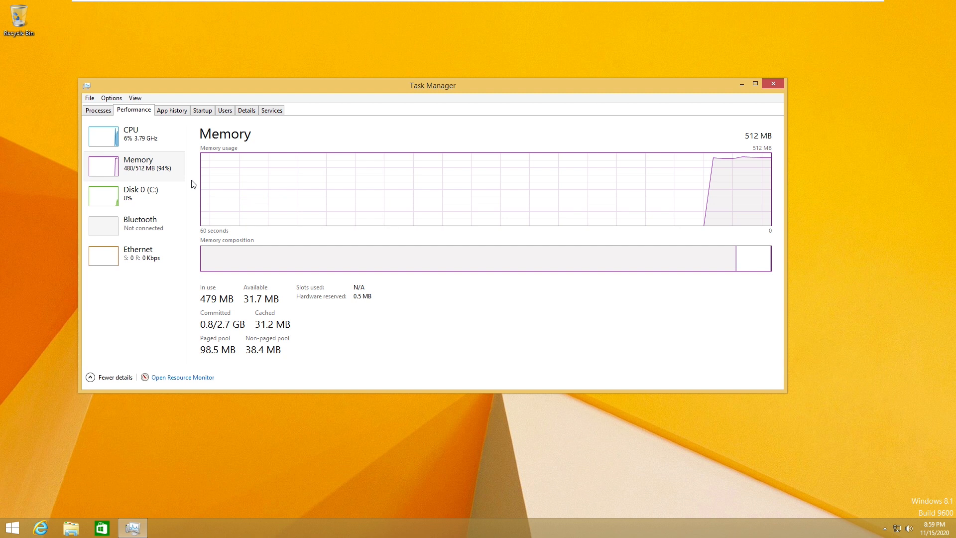
click(773, 84)
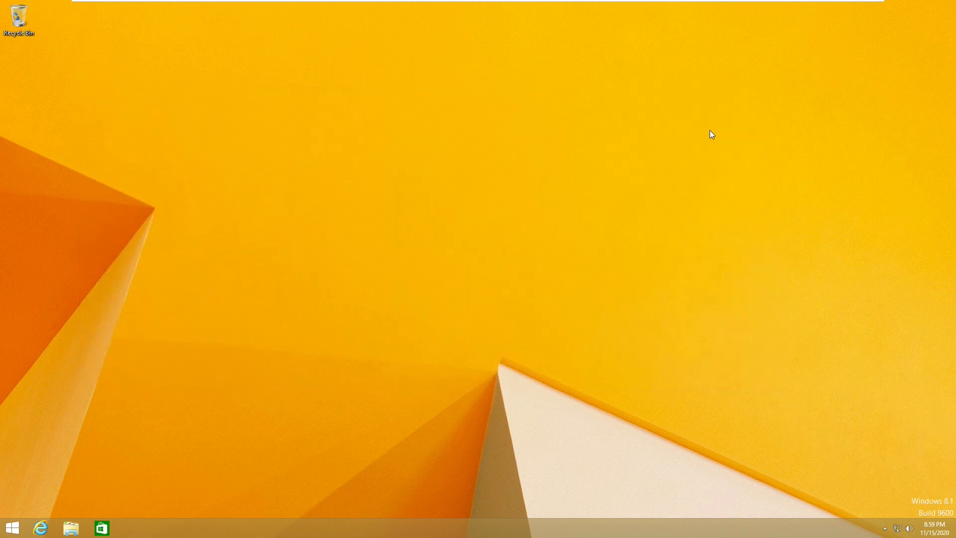
mouse_move(203, 5)
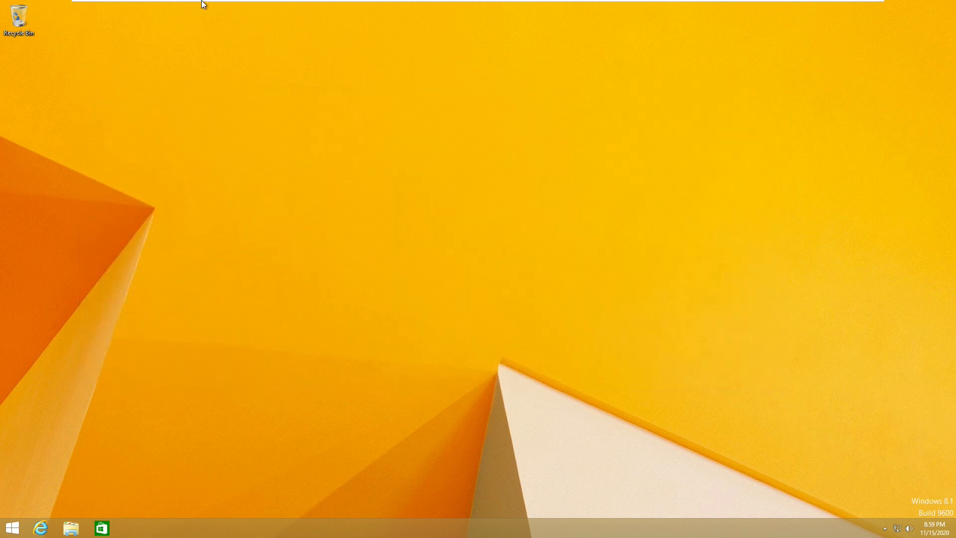
mouse_move(208, 118)
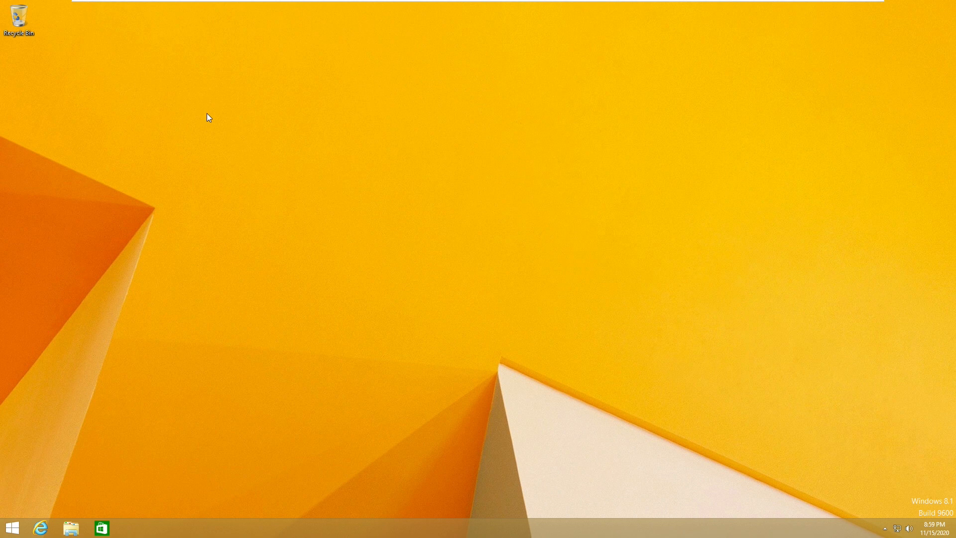
- Shut down the guest, enter 345 MB memory in VM settings and power it back on
click(226, 7)
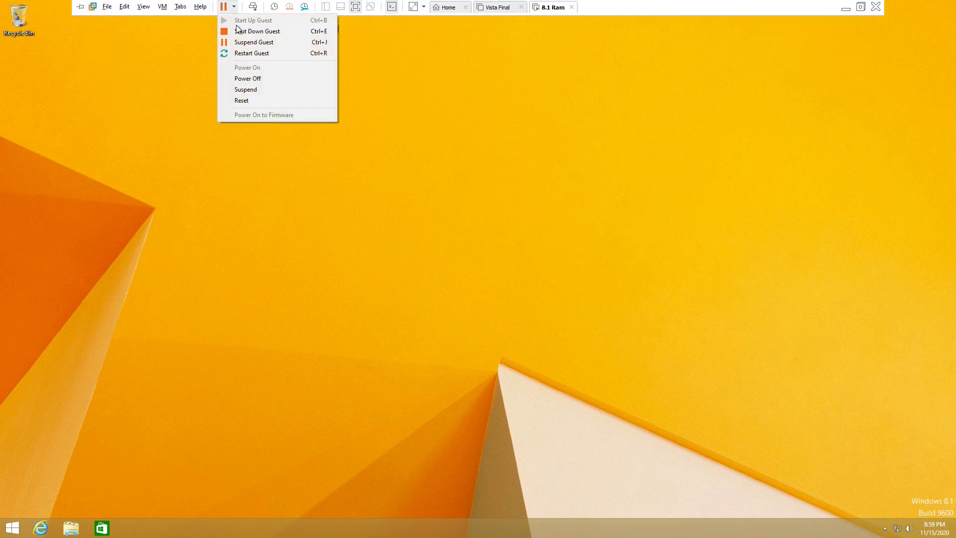
click(257, 31)
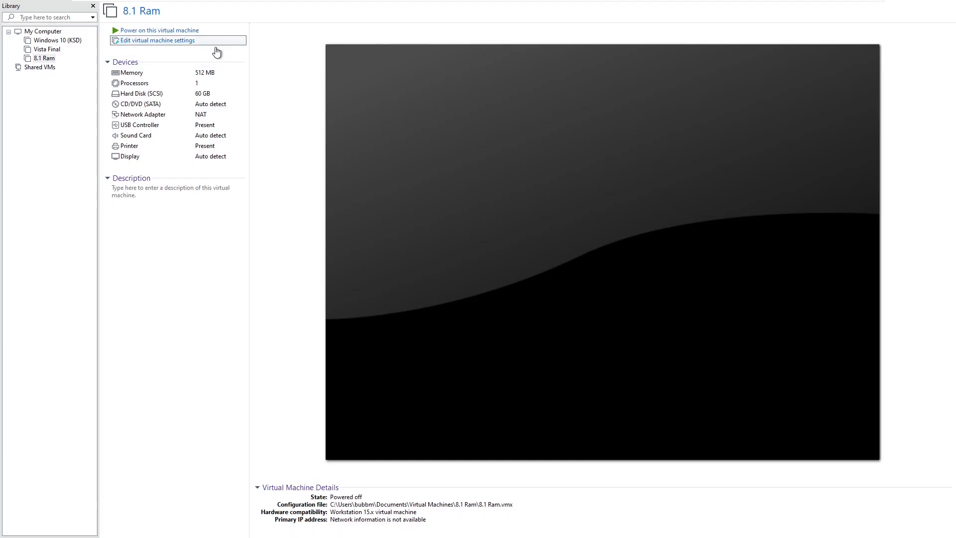
click(157, 40)
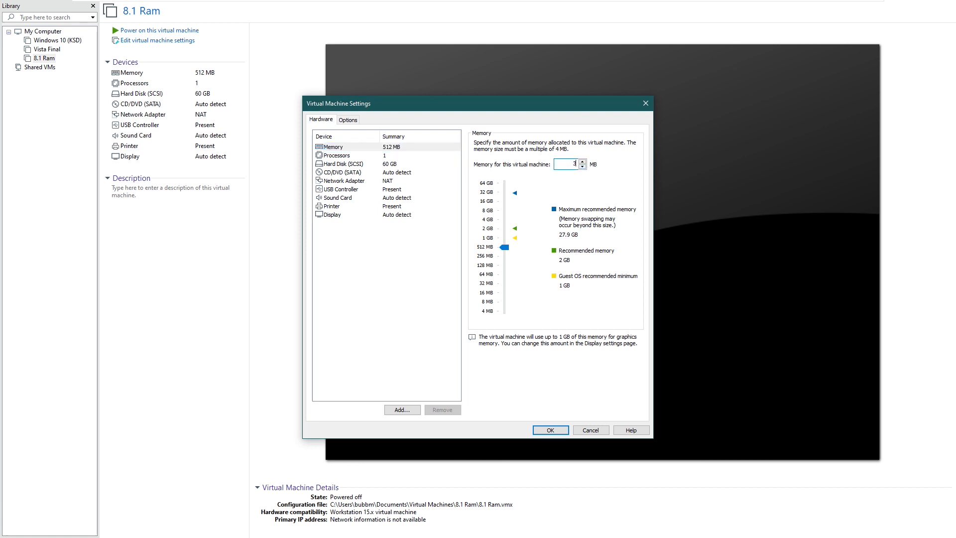
text(345)
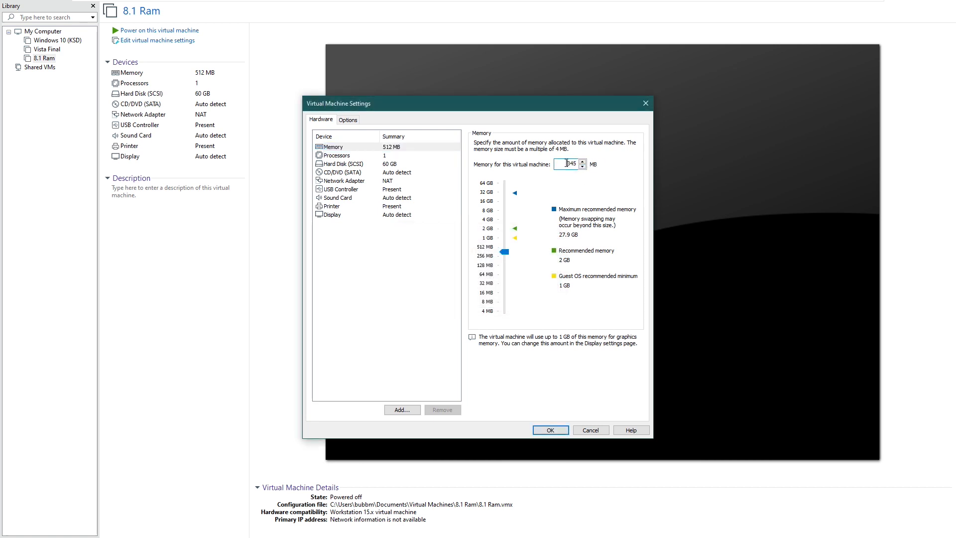
click(550, 430)
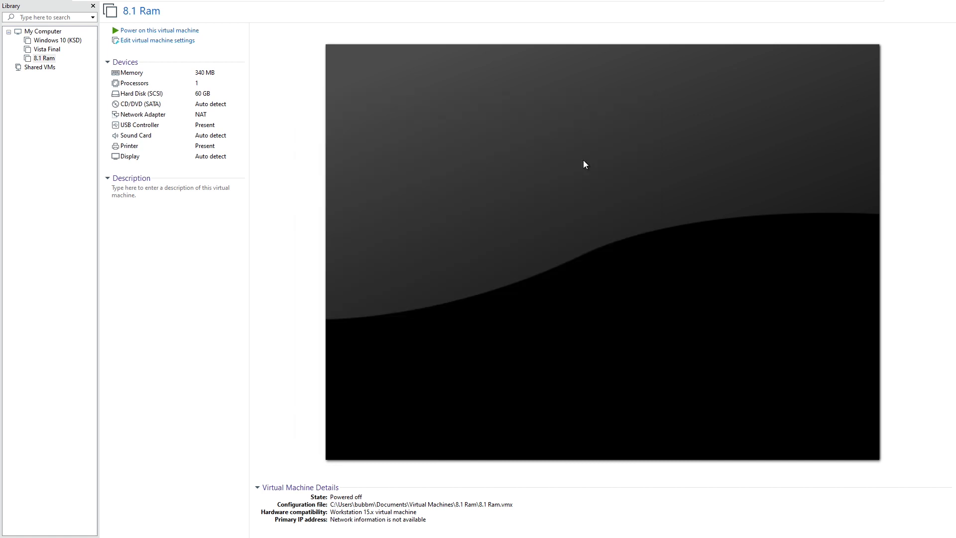
click(159, 30)
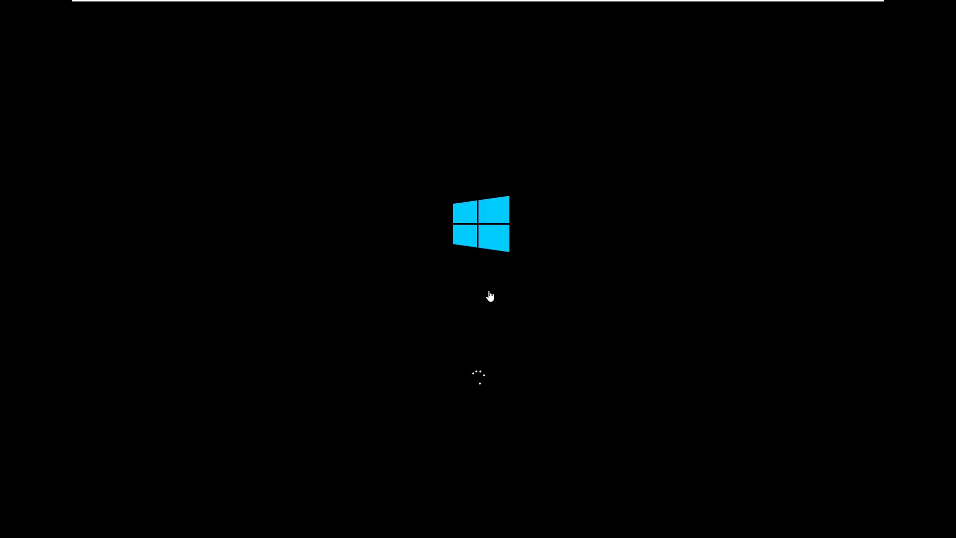
mouse_move(488, 410)
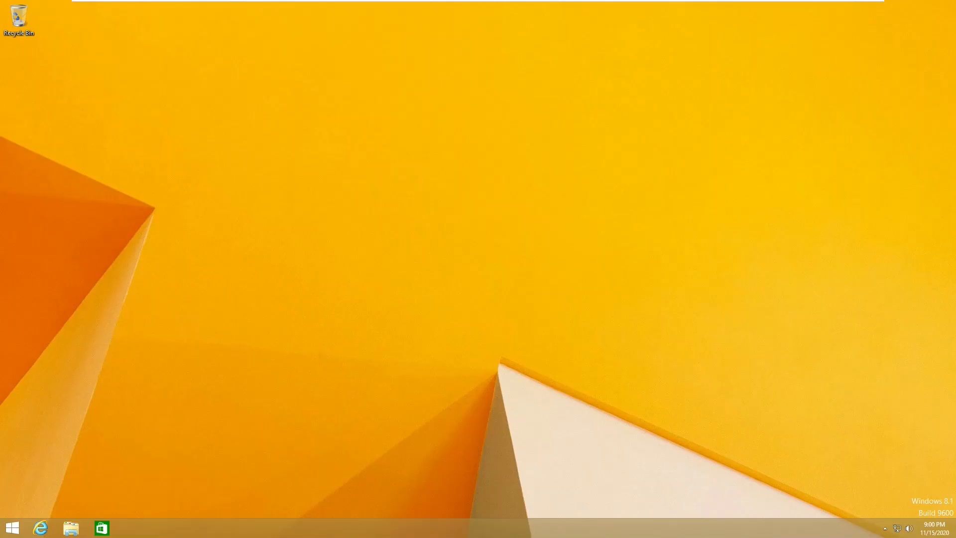
- Return to the guest desktop via Start and check memory usage in Task Manager's Performance view
click(11, 527)
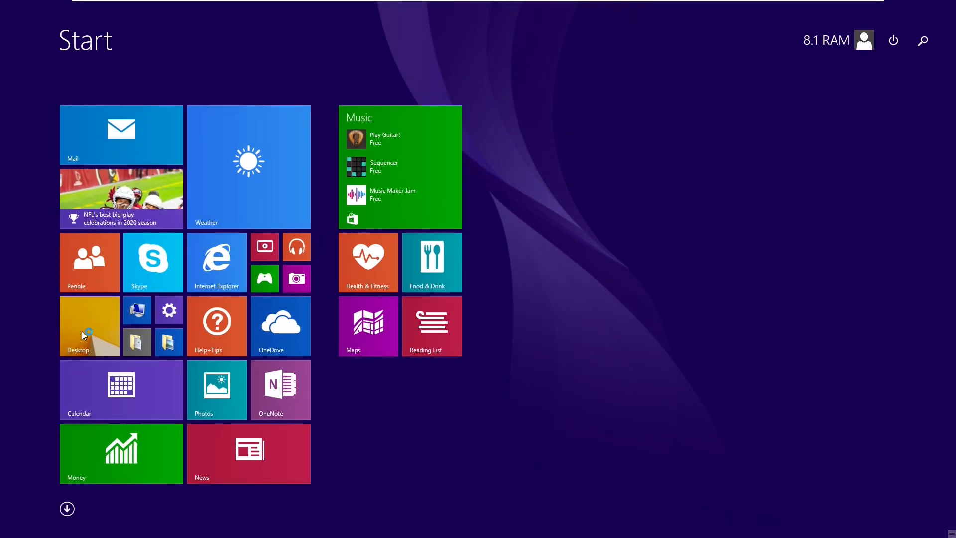
click(89, 326)
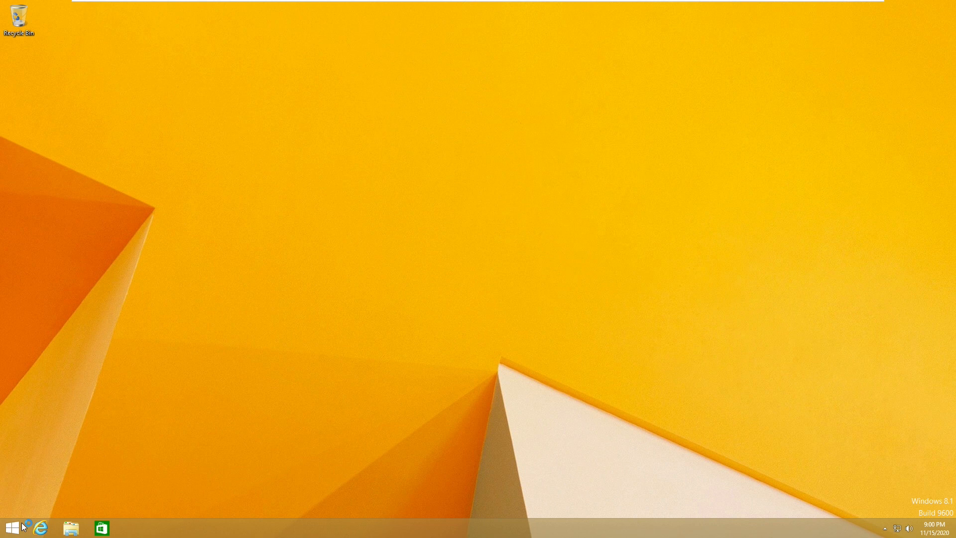
mouse_move(148, 445)
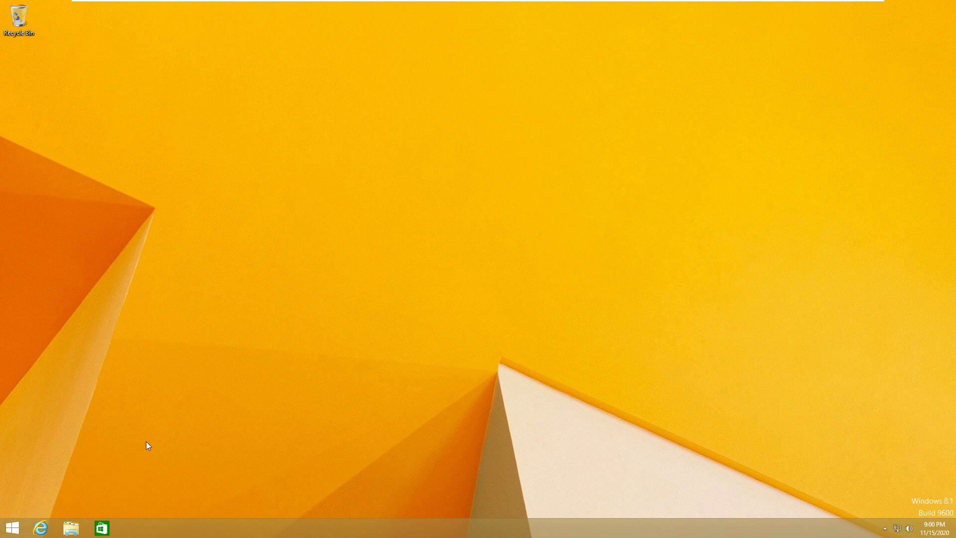
mouse_move(322, 419)
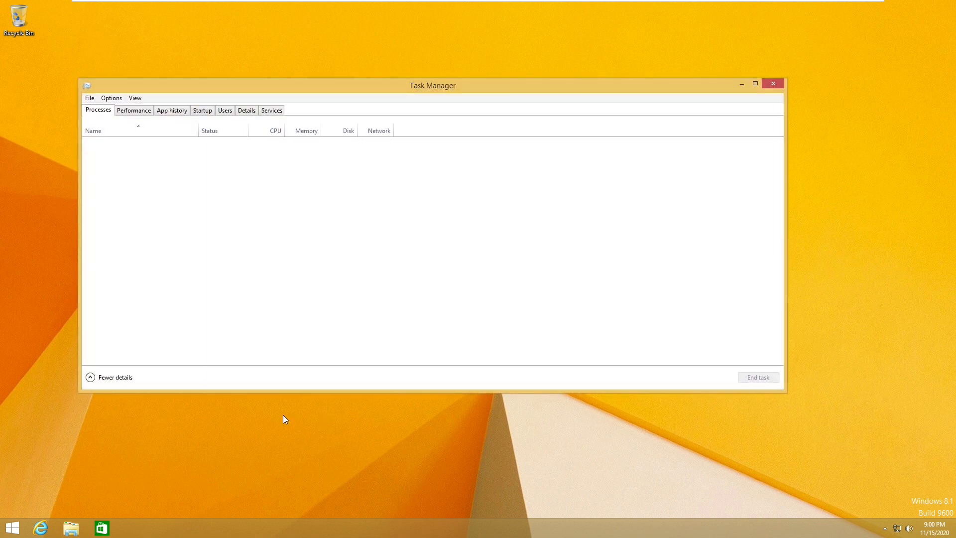
click(134, 110)
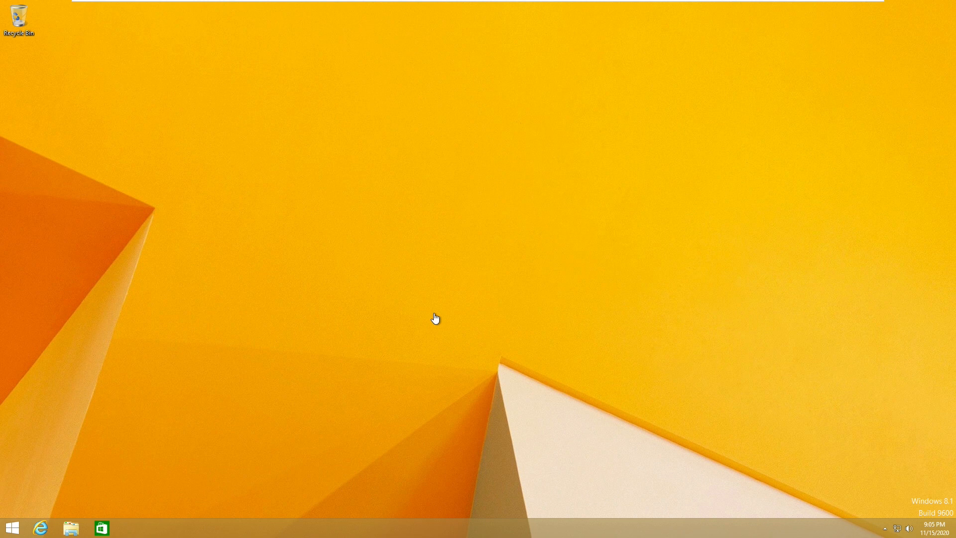
mouse_move(150, 465)
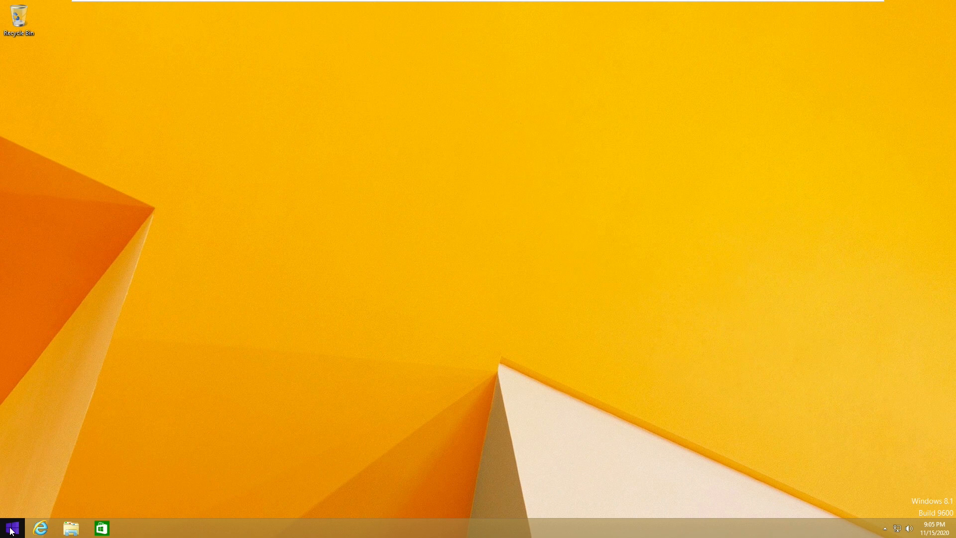
- Bring up the guest's Start screen from the plain desktop
click(10, 526)
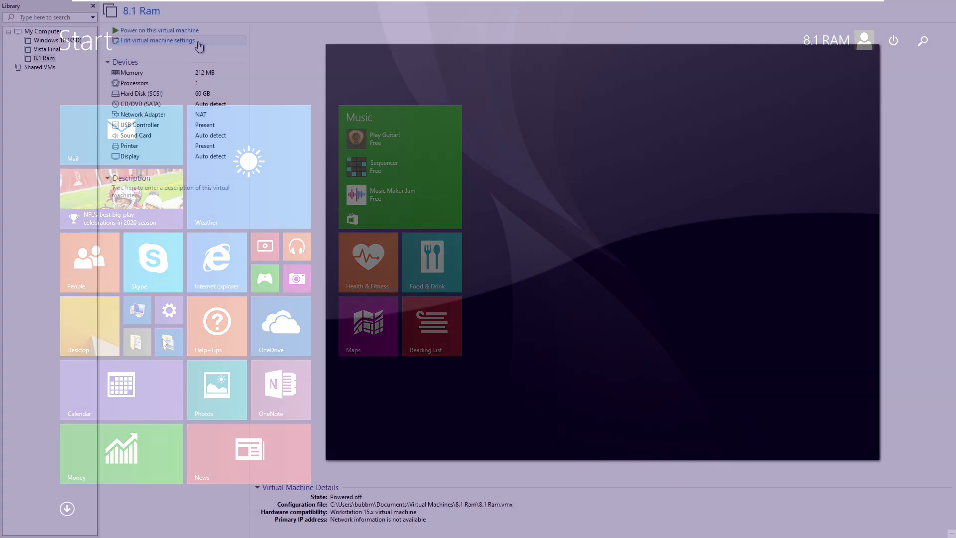
- Lower the VM memory to 200 MB in its settings and power it on
click(157, 40)
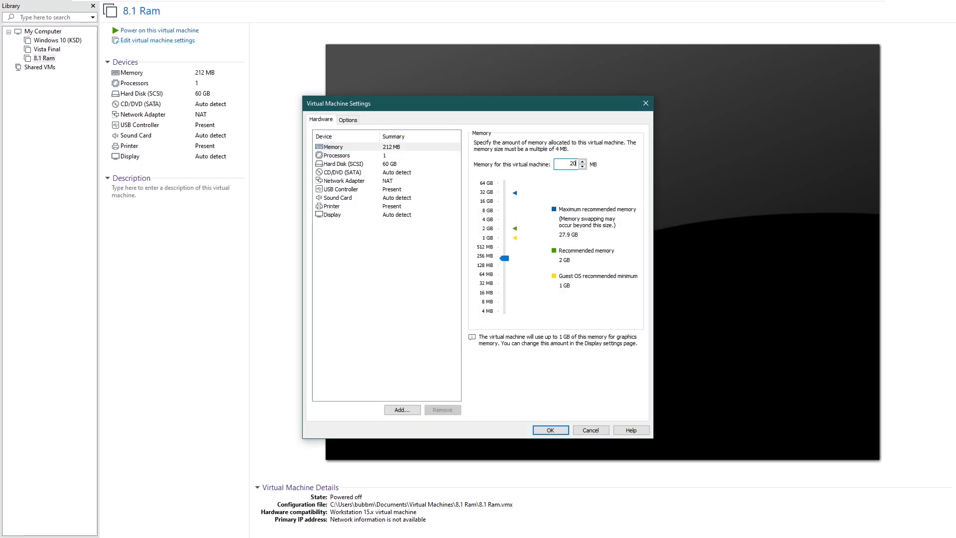
click(550, 430)
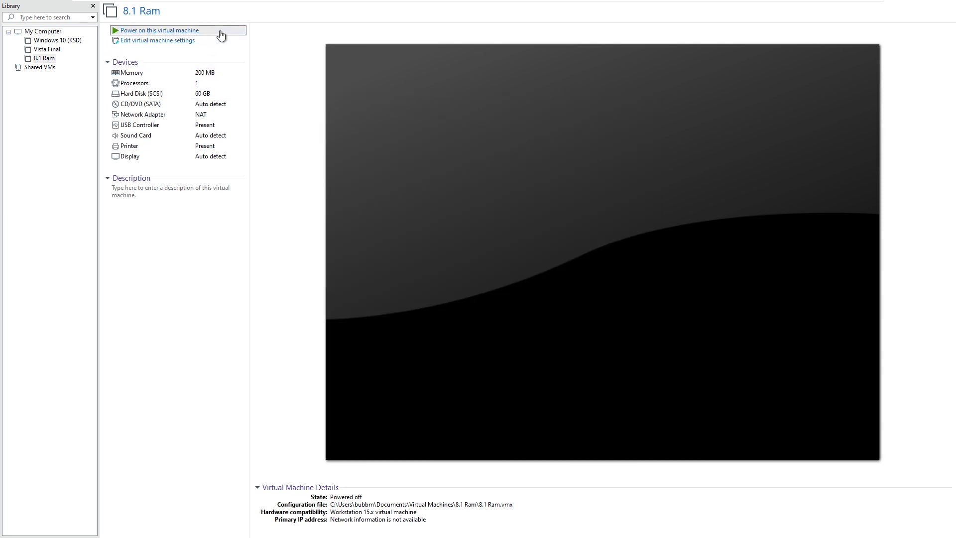
click(161, 30)
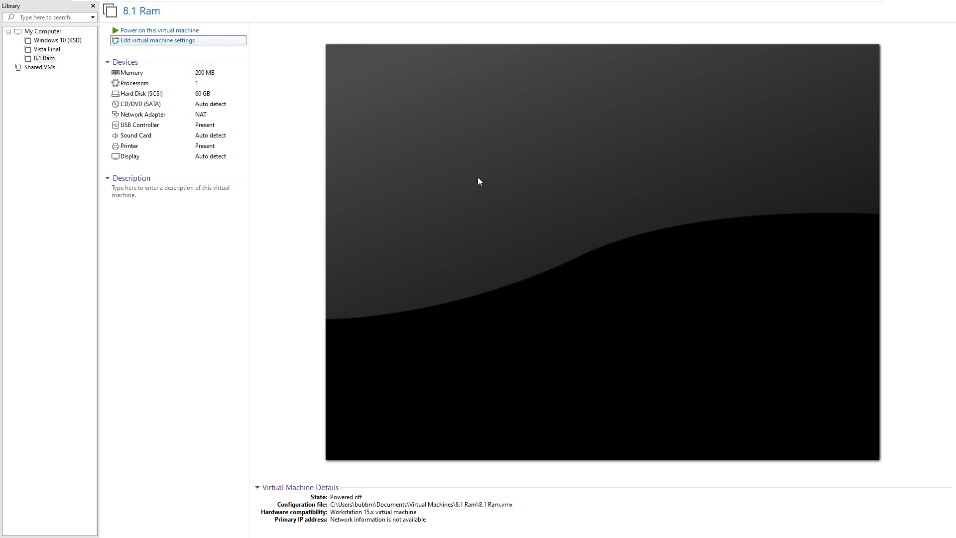
- Raise the VM memory back to 212 MB and power it on
click(157, 39)
text(2)
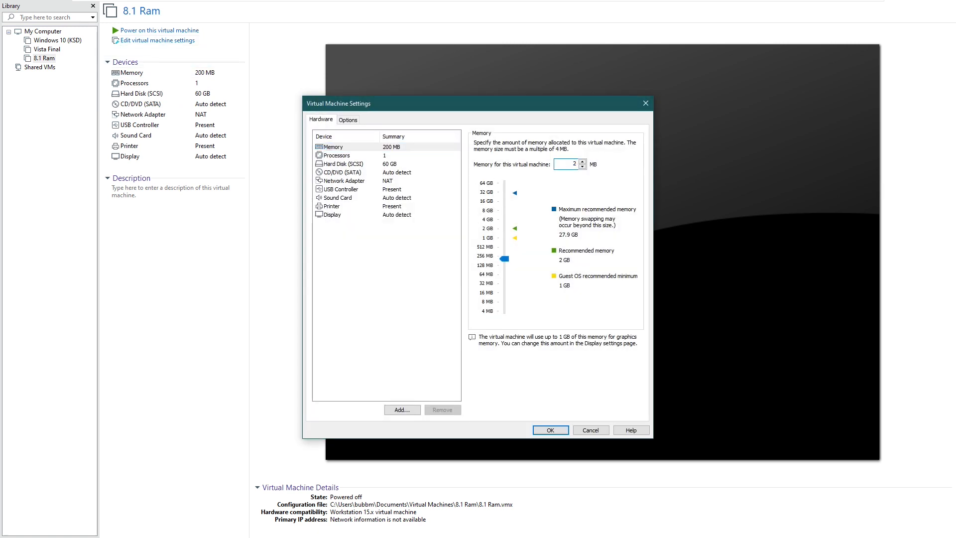
click(550, 430)
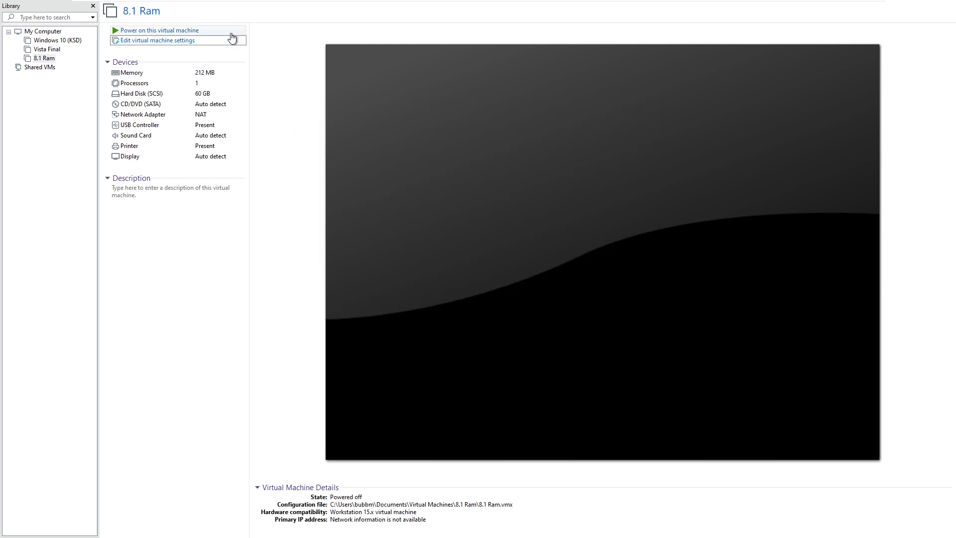
click(160, 29)
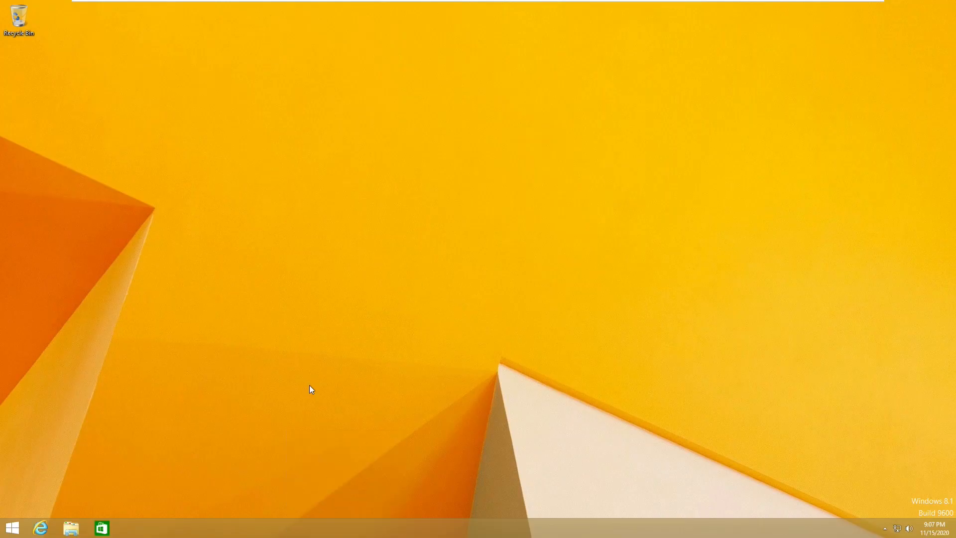
- Shut down the Windows 8.1 guest from the VMware power menu and confirm
click(257, 31)
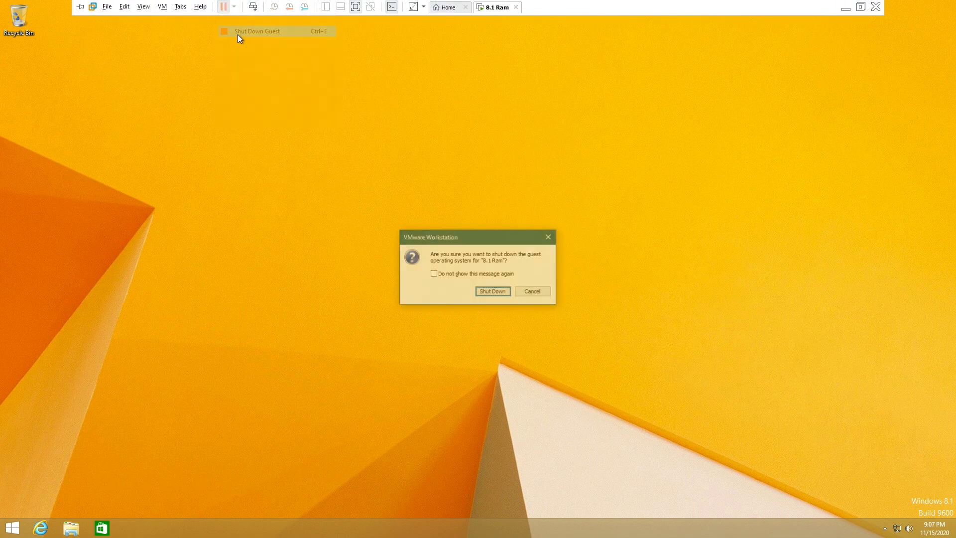
click(492, 291)
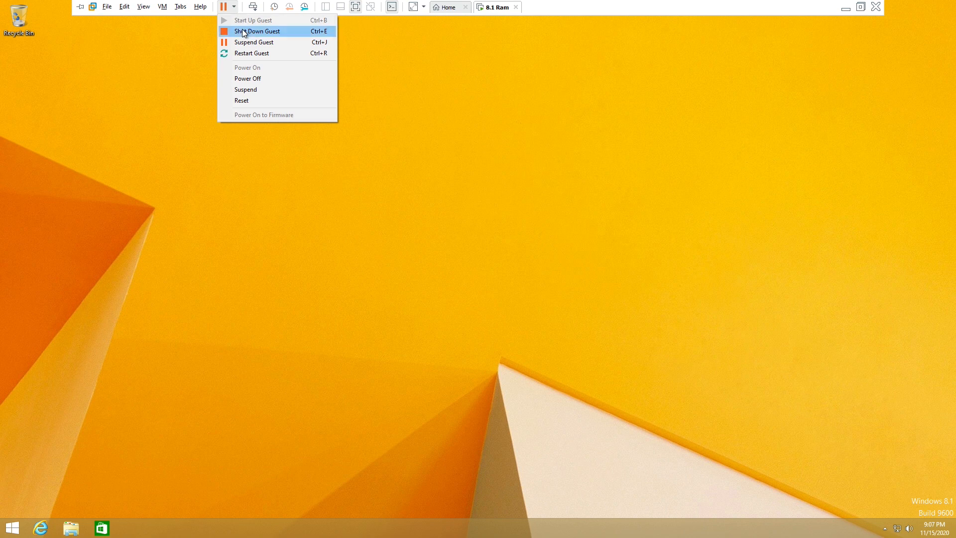
click(257, 31)
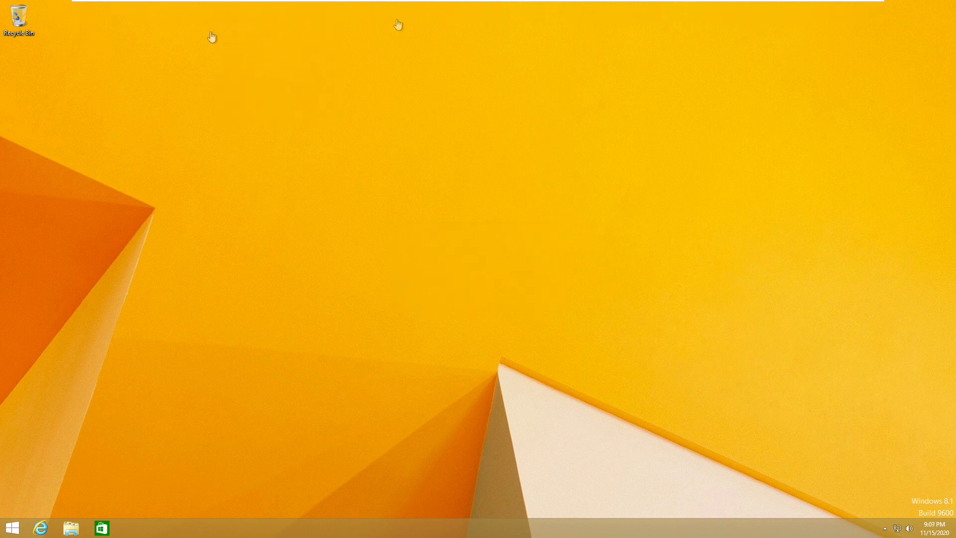
right_click(352, 528)
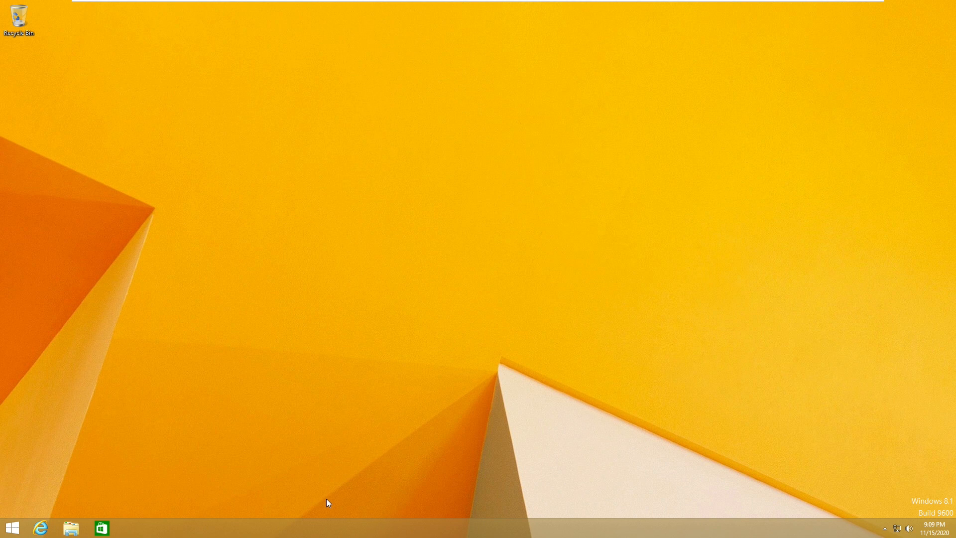
mouse_move(350, 527)
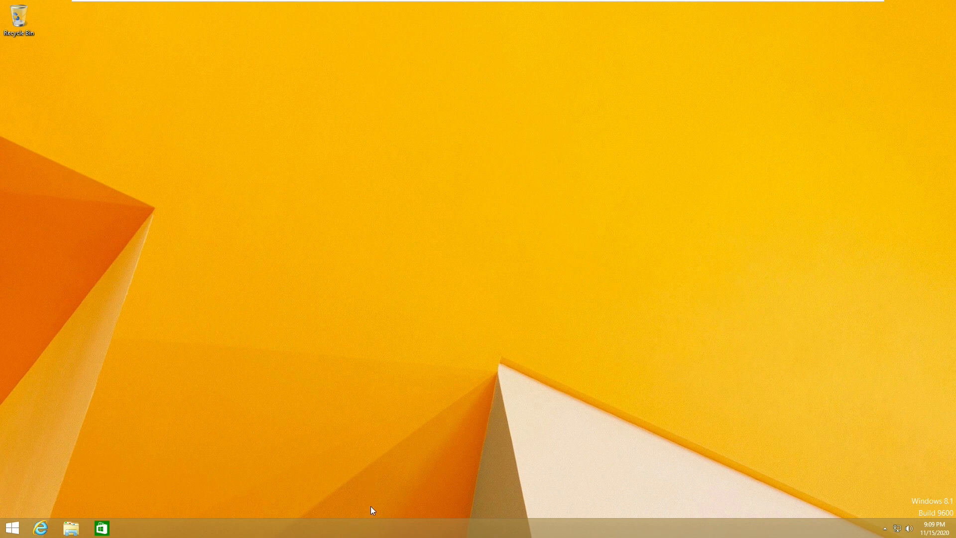
mouse_move(193, 262)
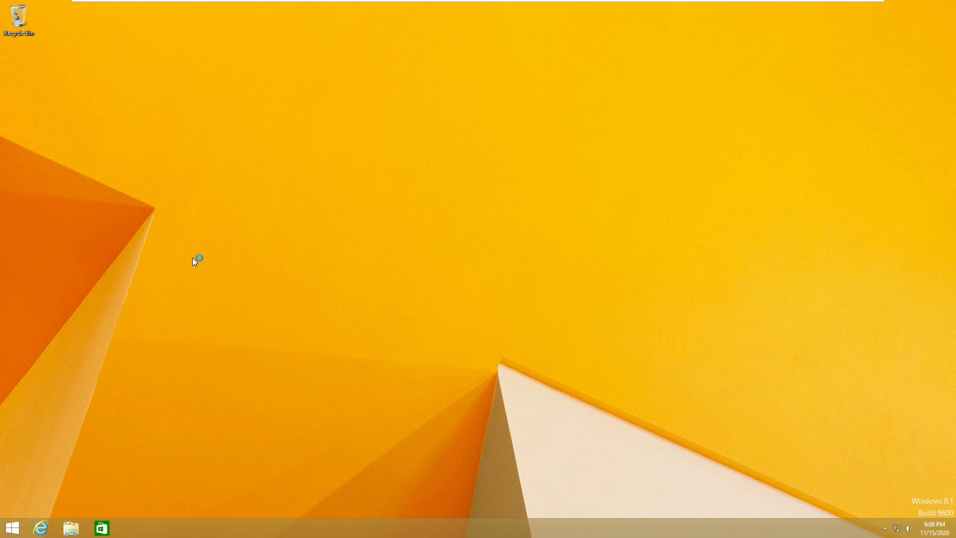
mouse_move(435, 404)
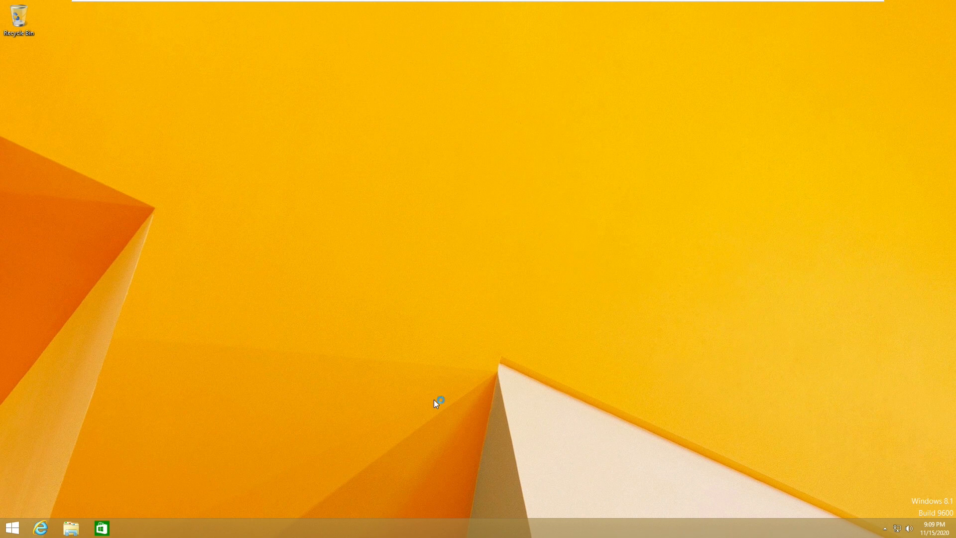
mouse_move(437, 403)
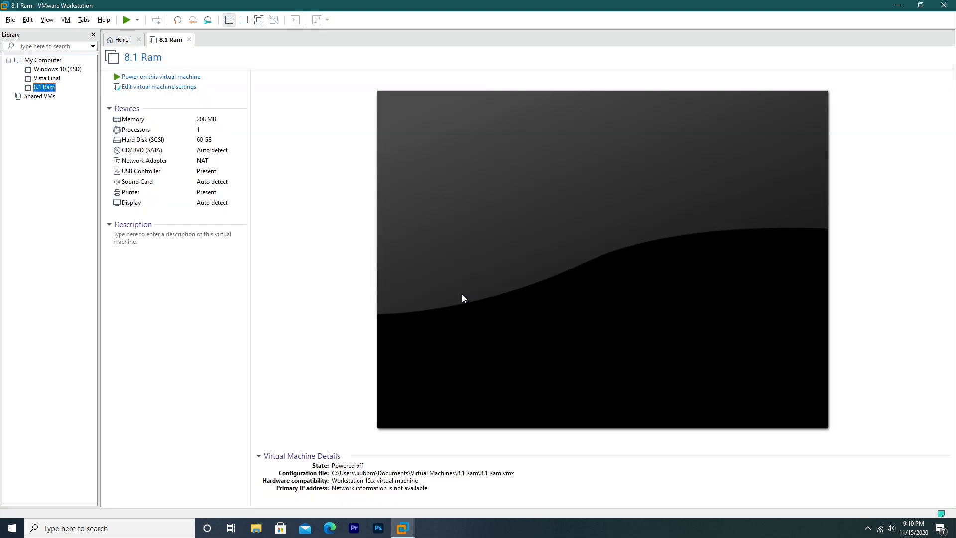
mouse_move(398, 169)
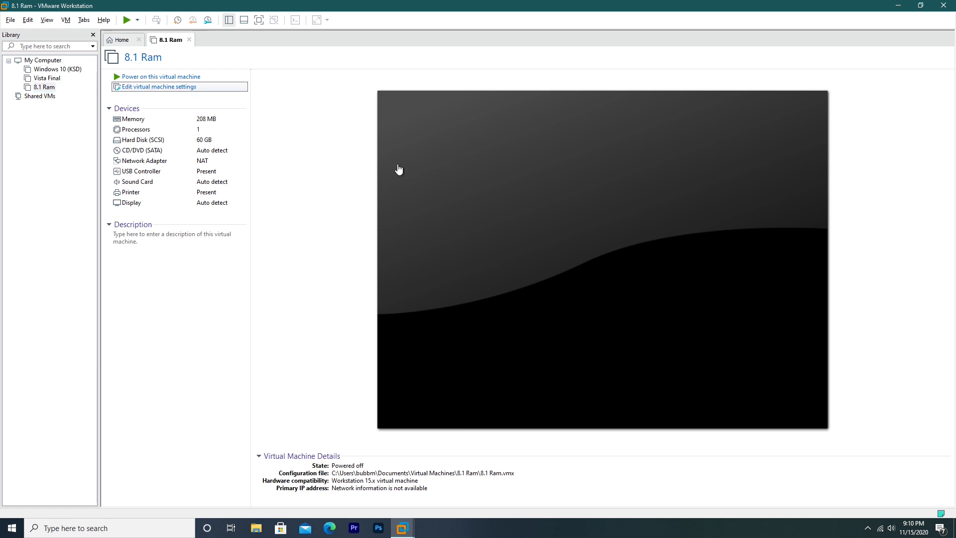
- Set the VM memory to 204 MB and power it on
click(158, 86)
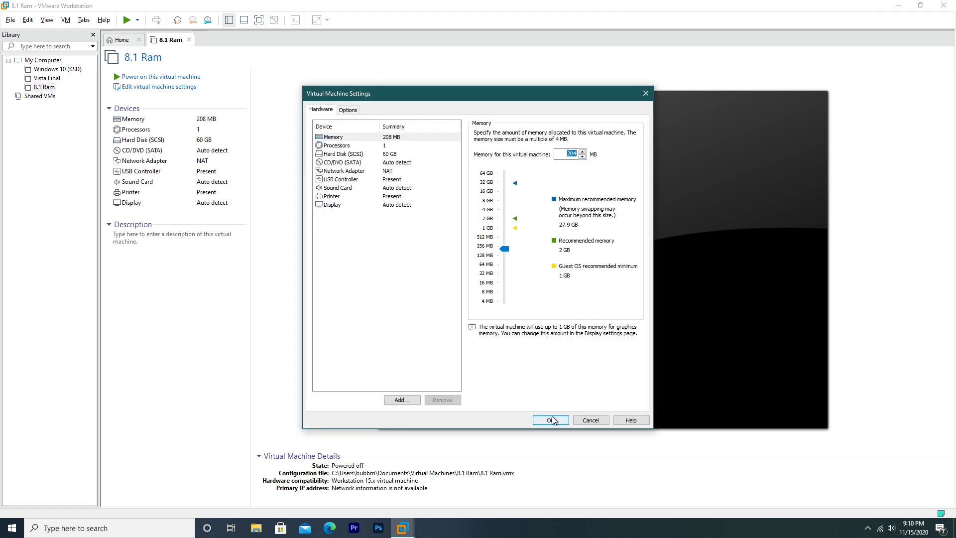
click(549, 419)
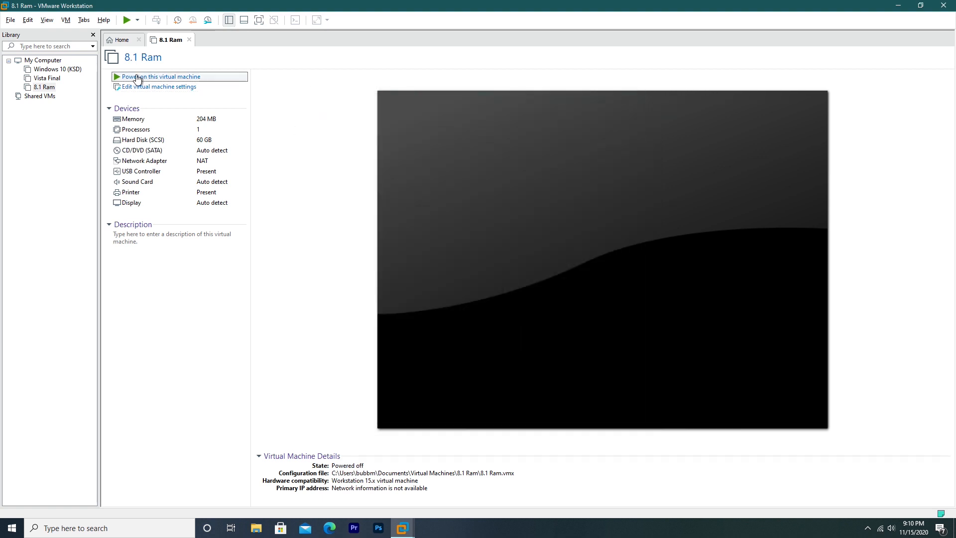
click(162, 77)
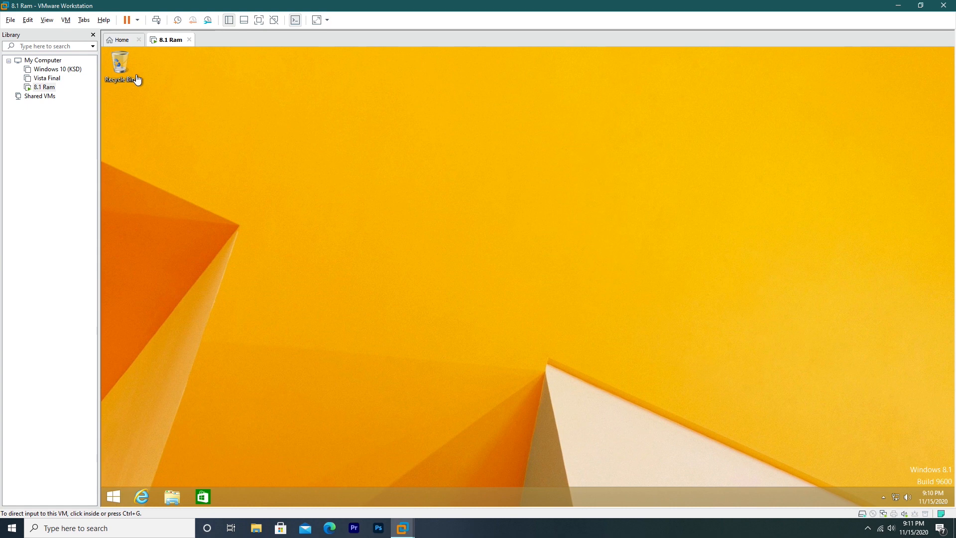
mouse_move(287, 509)
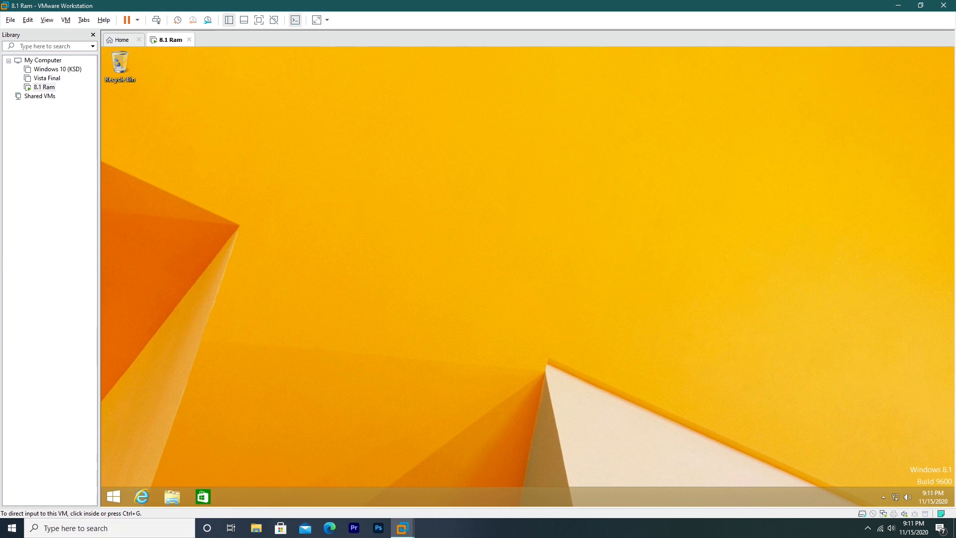
mouse_move(256, 255)
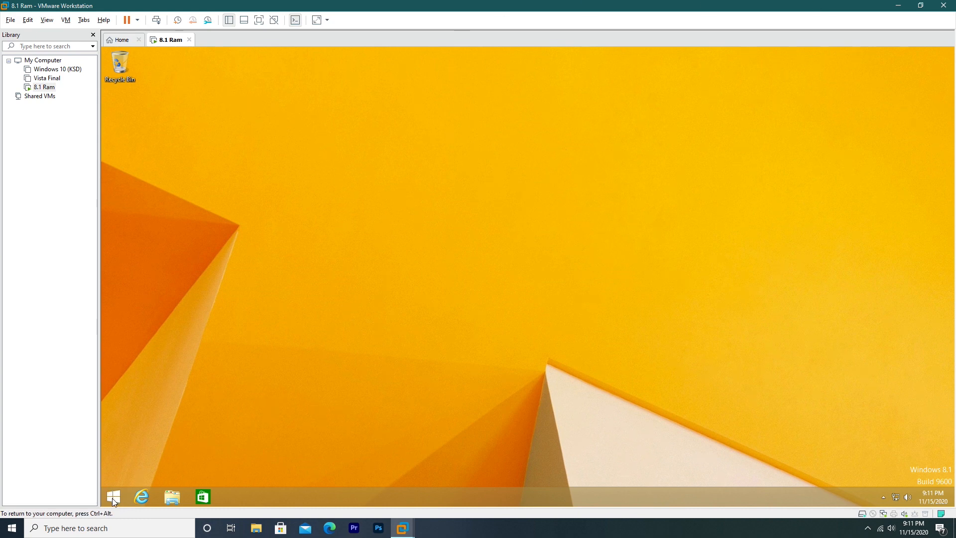
mouse_move(340, 452)
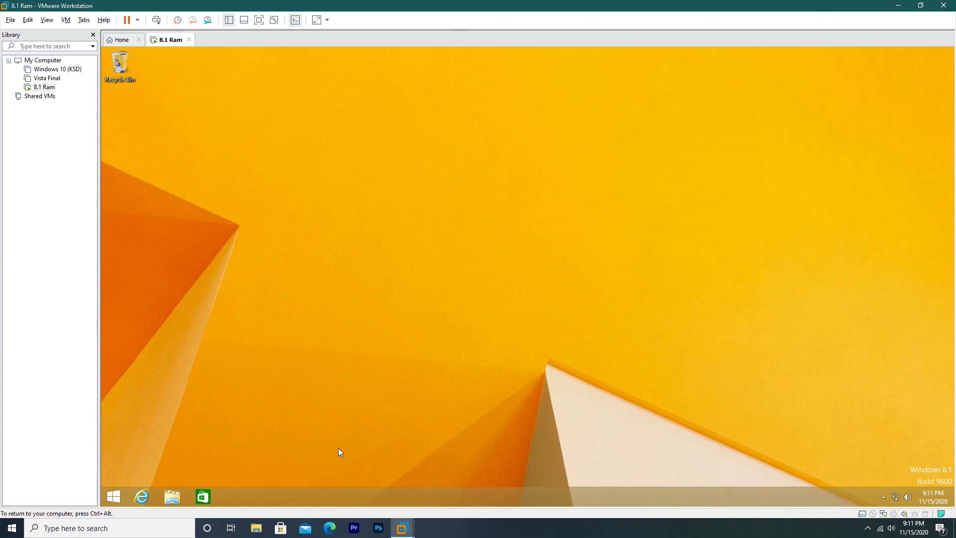
mouse_move(270, 493)
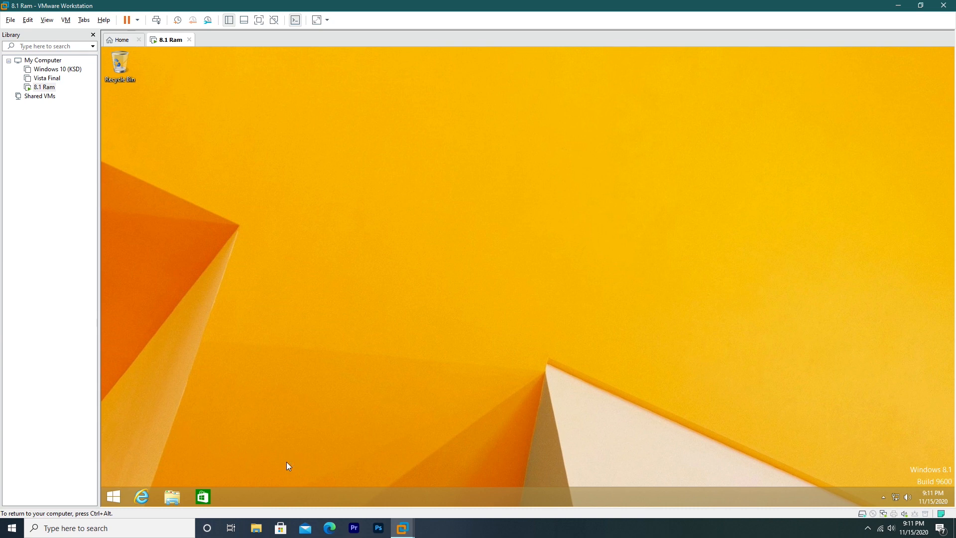
mouse_move(316, 293)
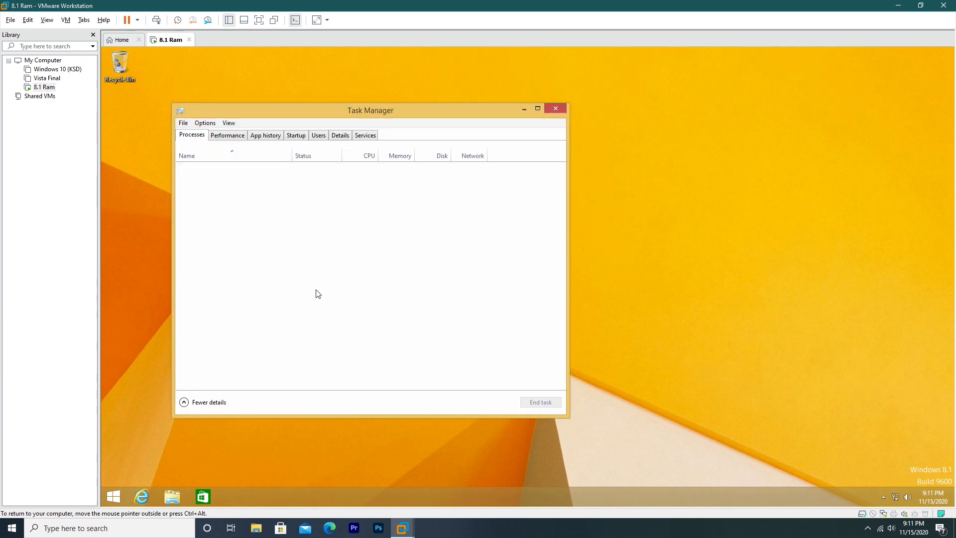
- Check the guest's 98% memory use in Task Manager, then shut it down
click(227, 134)
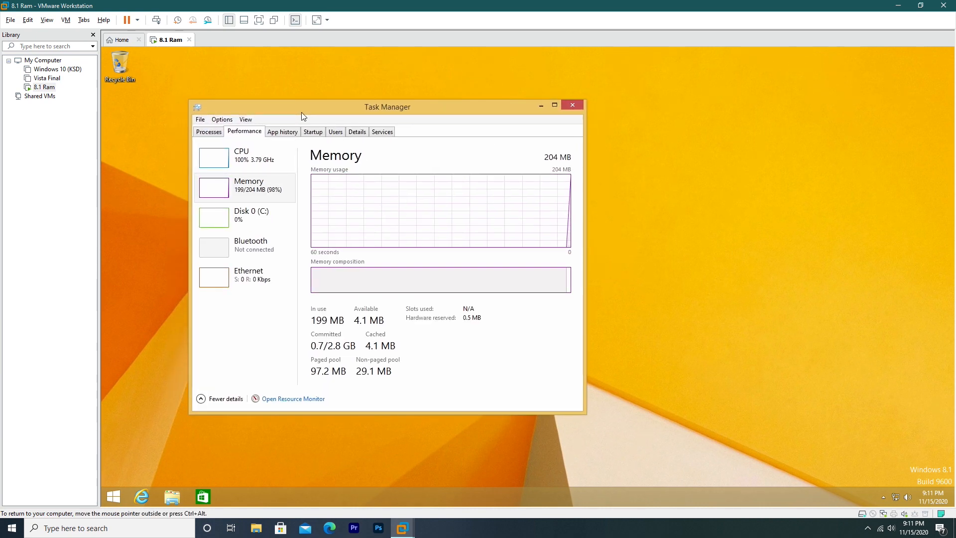
click(44, 88)
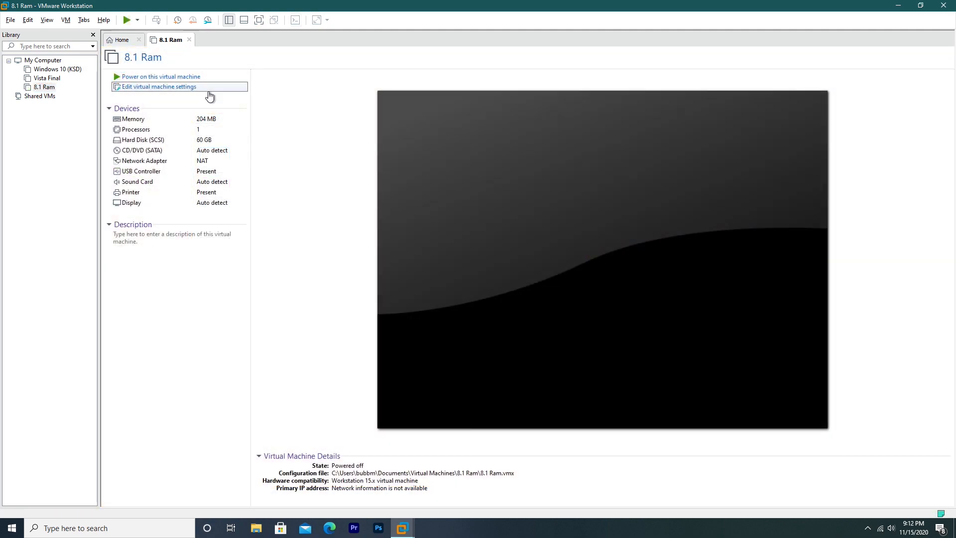
- Reduce the VM memory to 200 MB and power it on toward the Recovery error
click(159, 86)
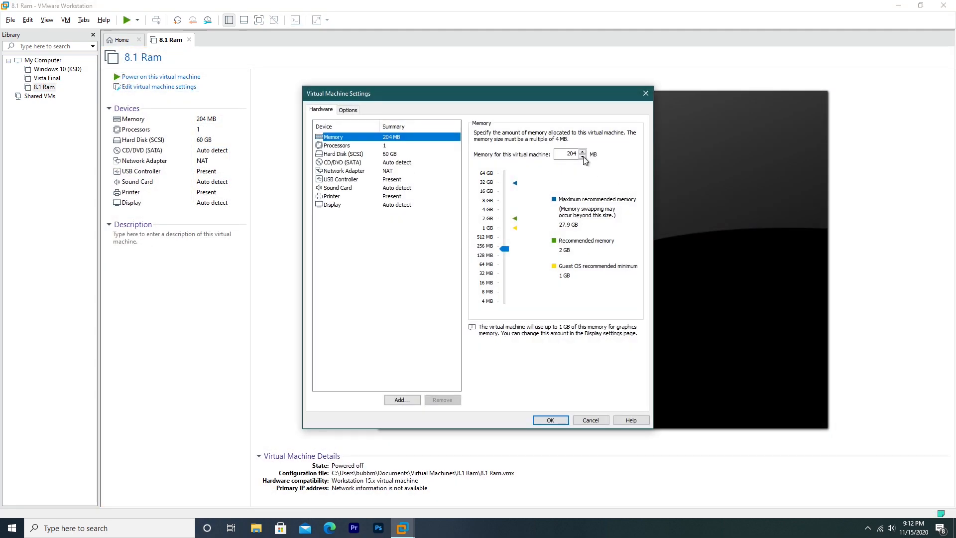
click(548, 419)
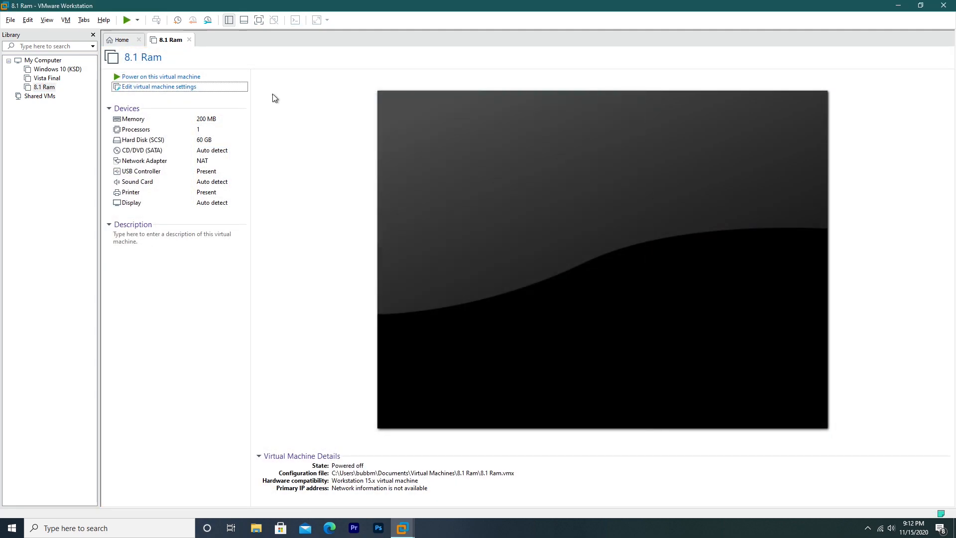
click(161, 76)
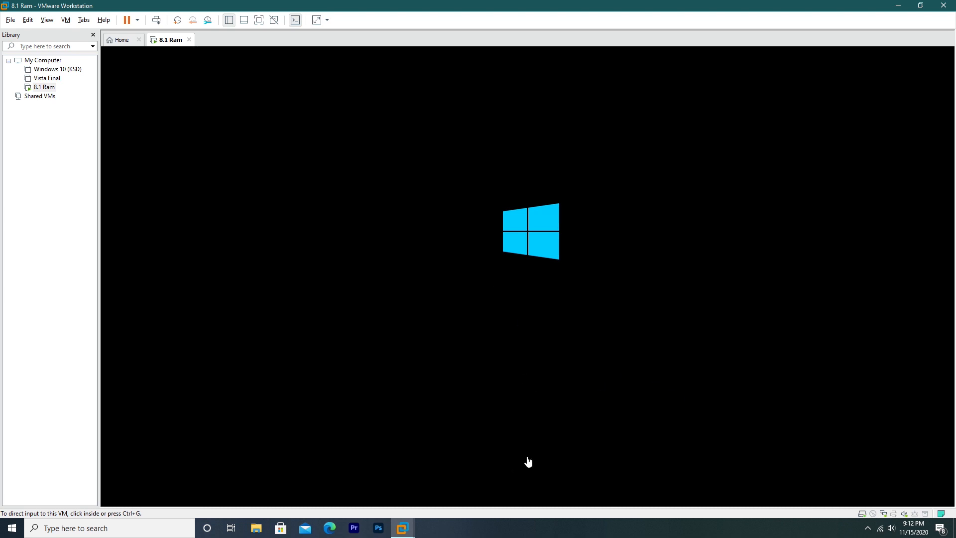
mouse_move(542, 422)
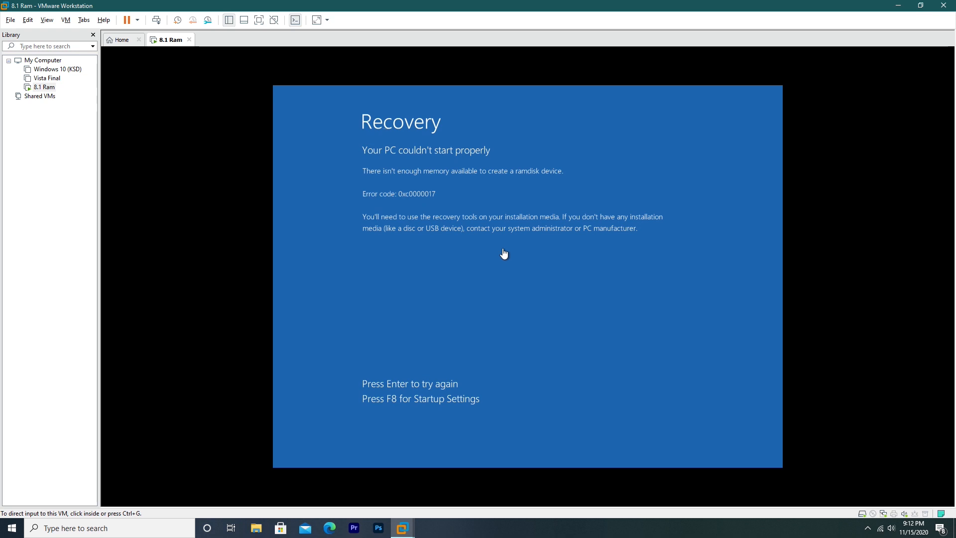
mouse_move(402, 191)
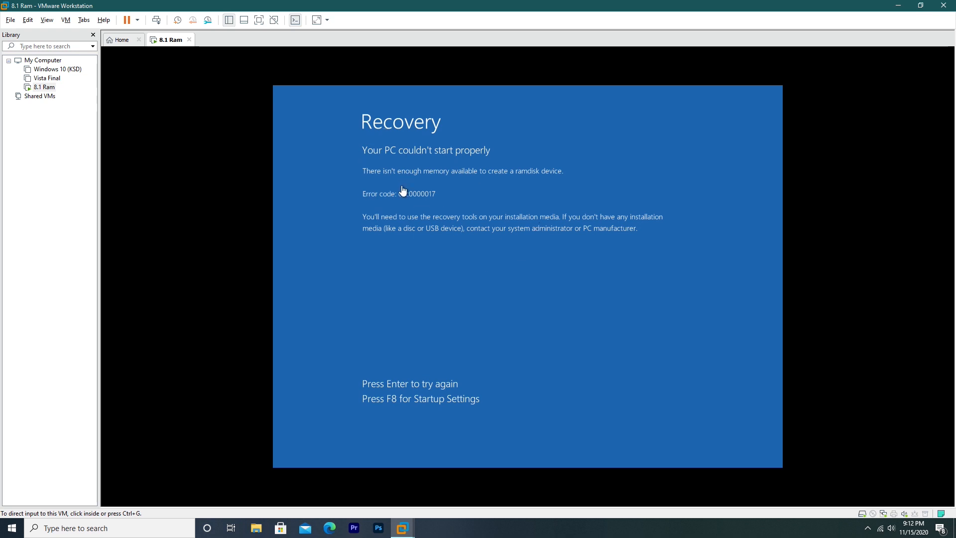
mouse_move(551, 306)
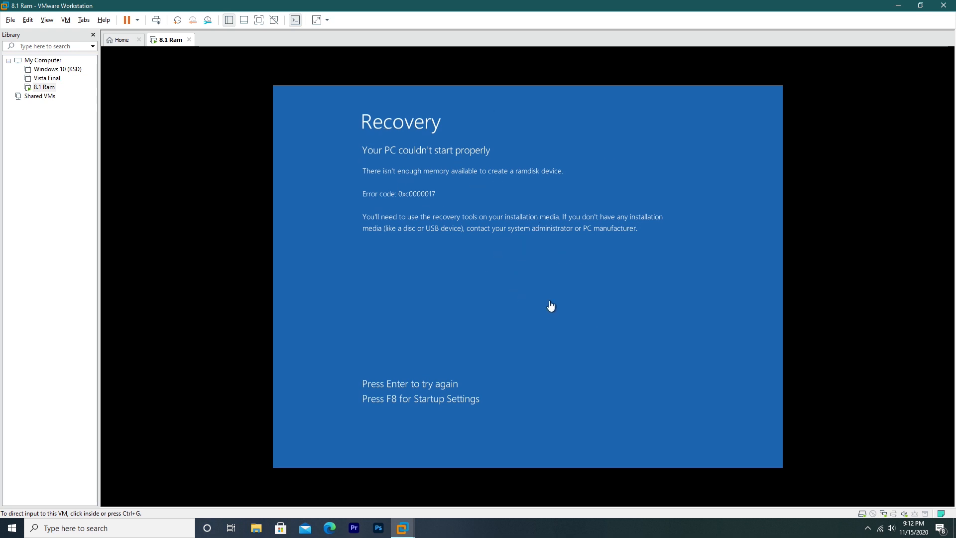
click(550, 305)
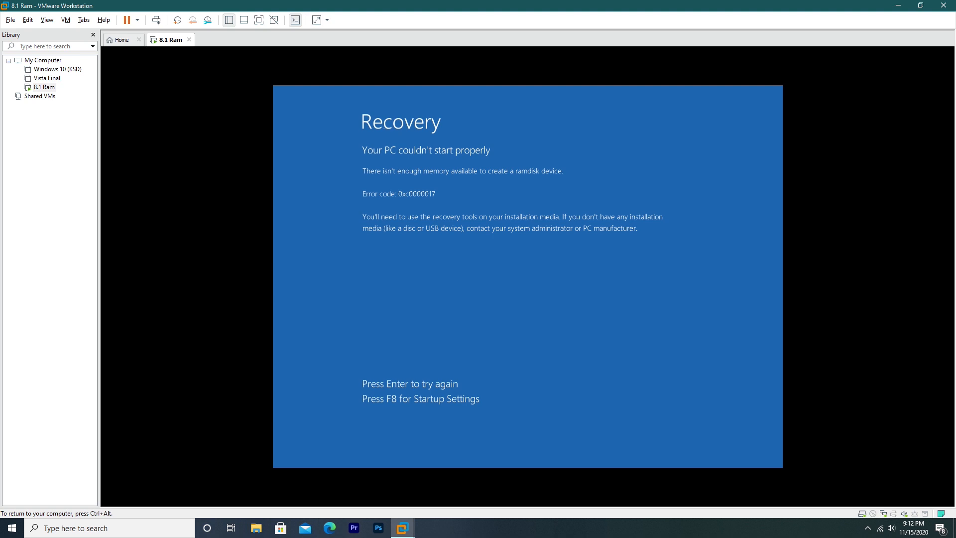
key(f8)
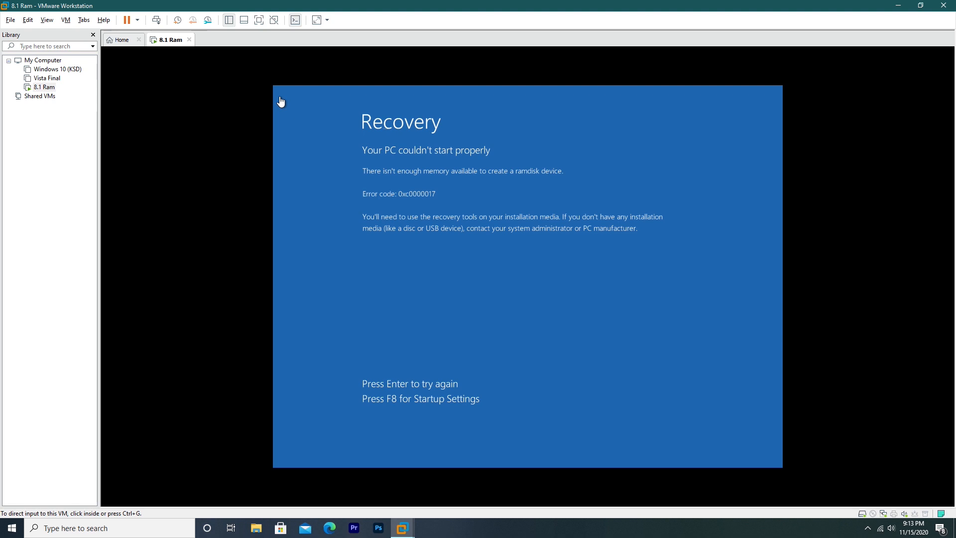
mouse_move(393, 360)
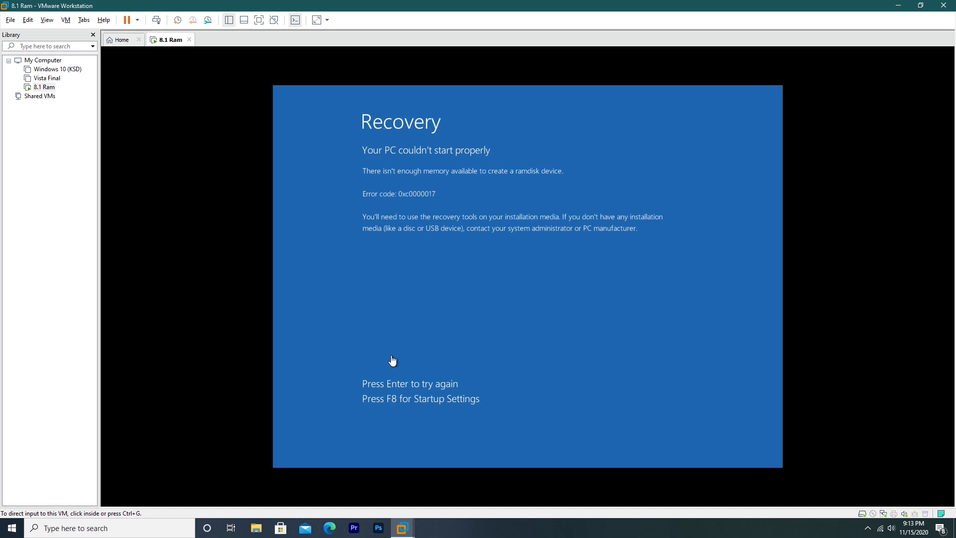
click(868, 528)
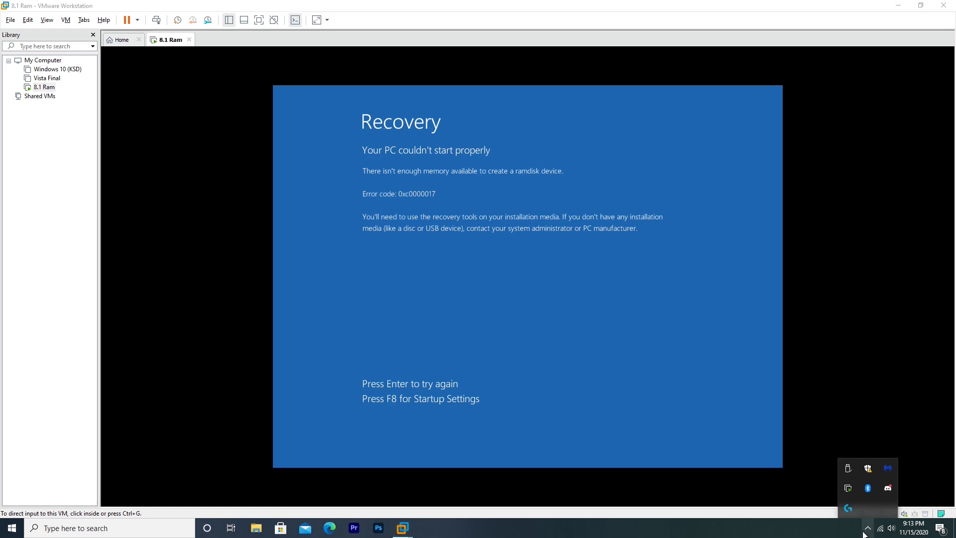